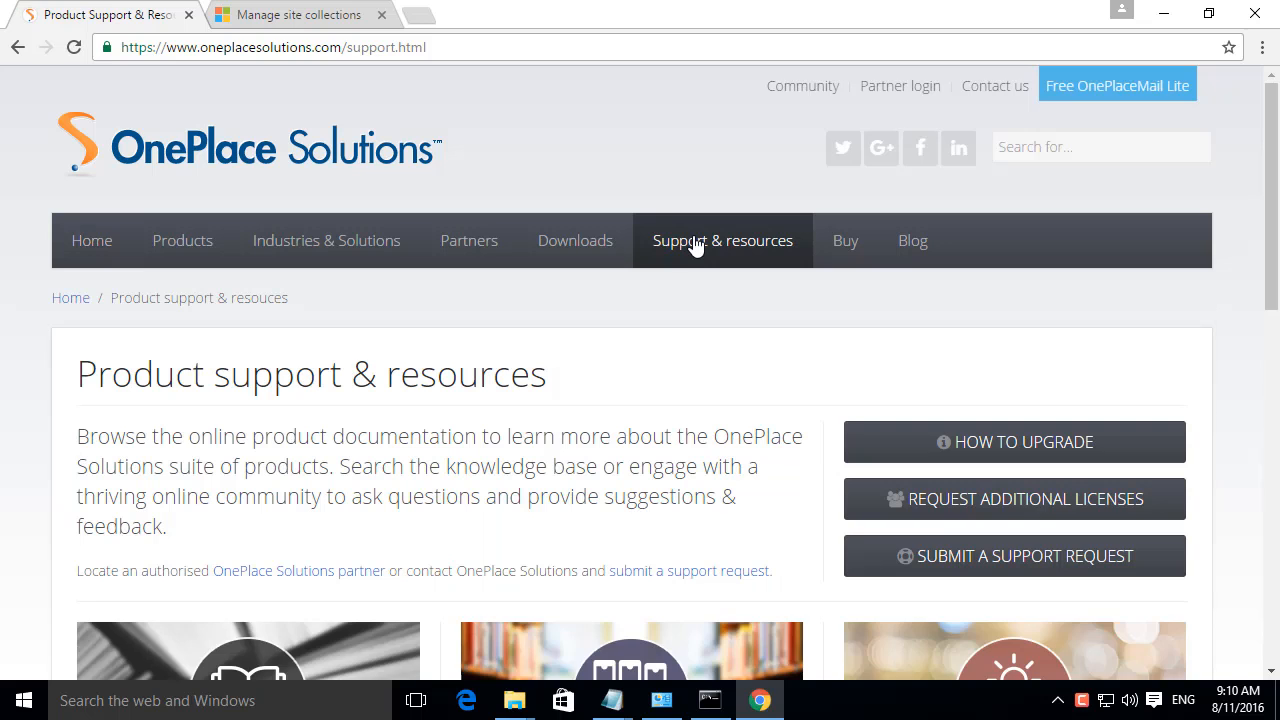
- Open Online Help and find the Sandbox Solution site page with its download link
{"action": "scroll", "scroll_direction": "down", "scroll_amount": 3}
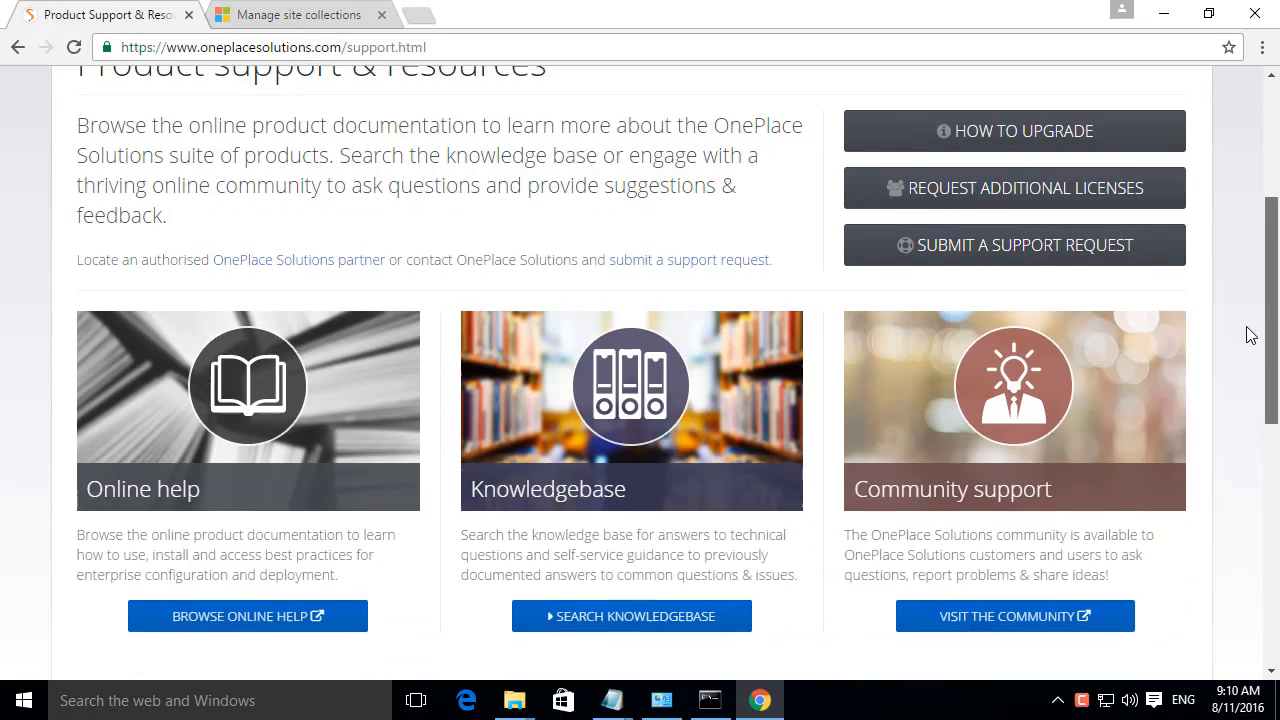
{"action": "left_click", "coordinate": [247, 615]}
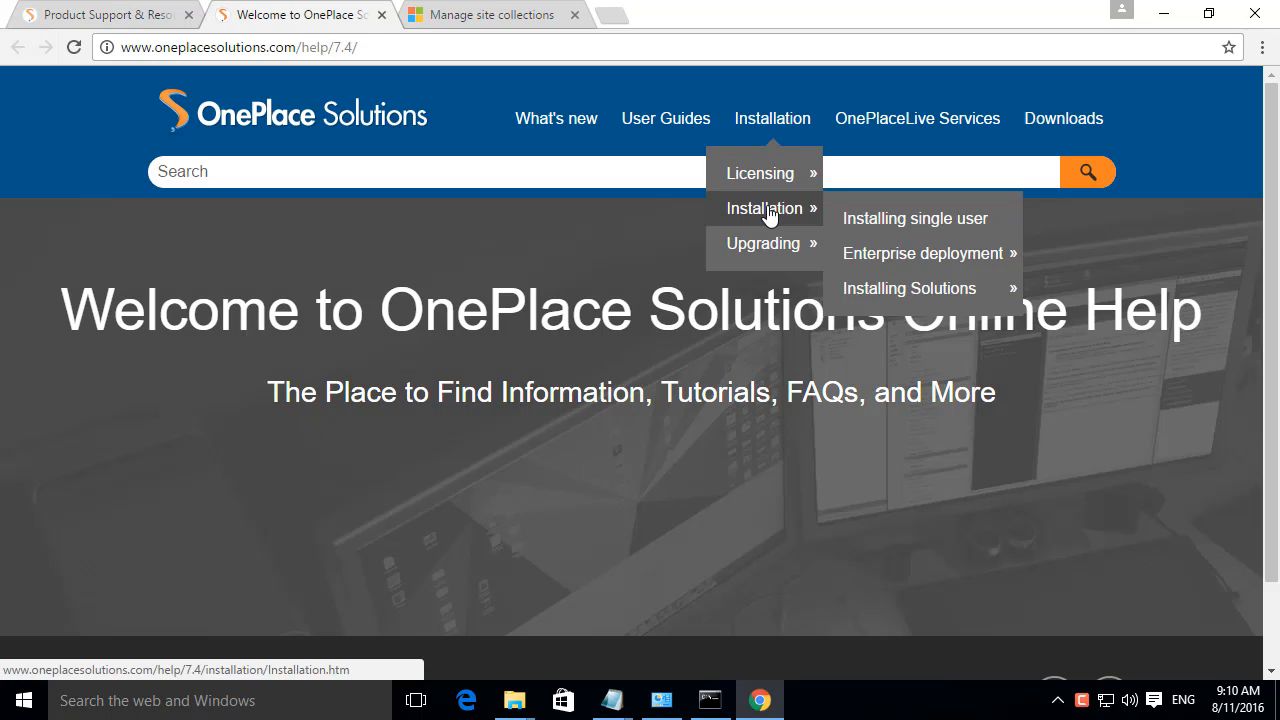
{"action": "mouse_move", "coordinate": [909, 288]}
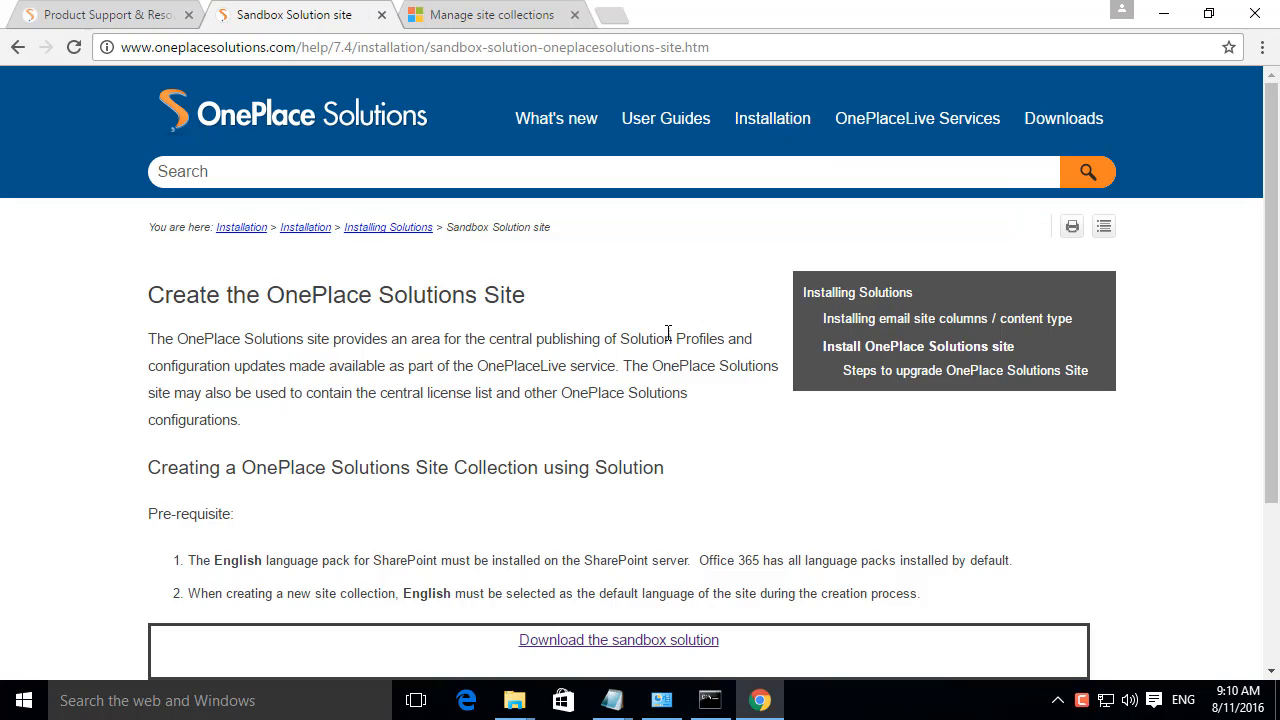
{"action": "scroll", "scroll_direction": "down", "scroll_amount": 3}
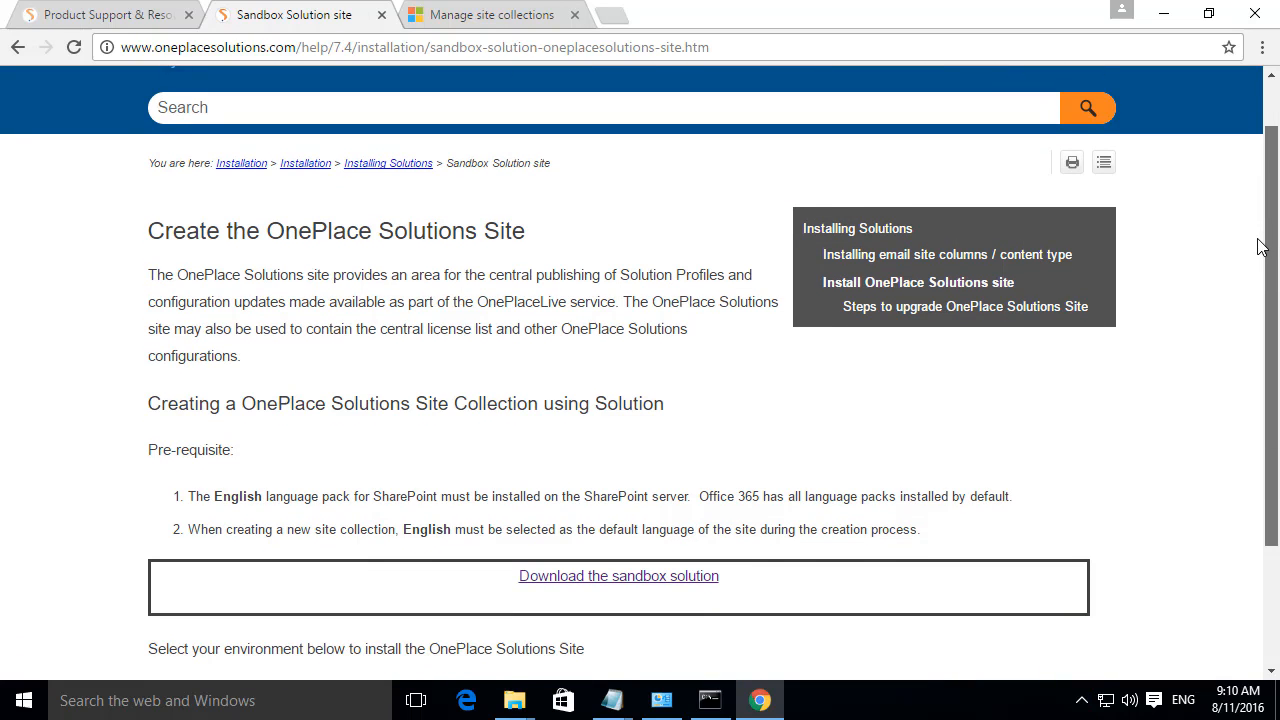
{"action": "mouse_move", "coordinate": [618, 575]}
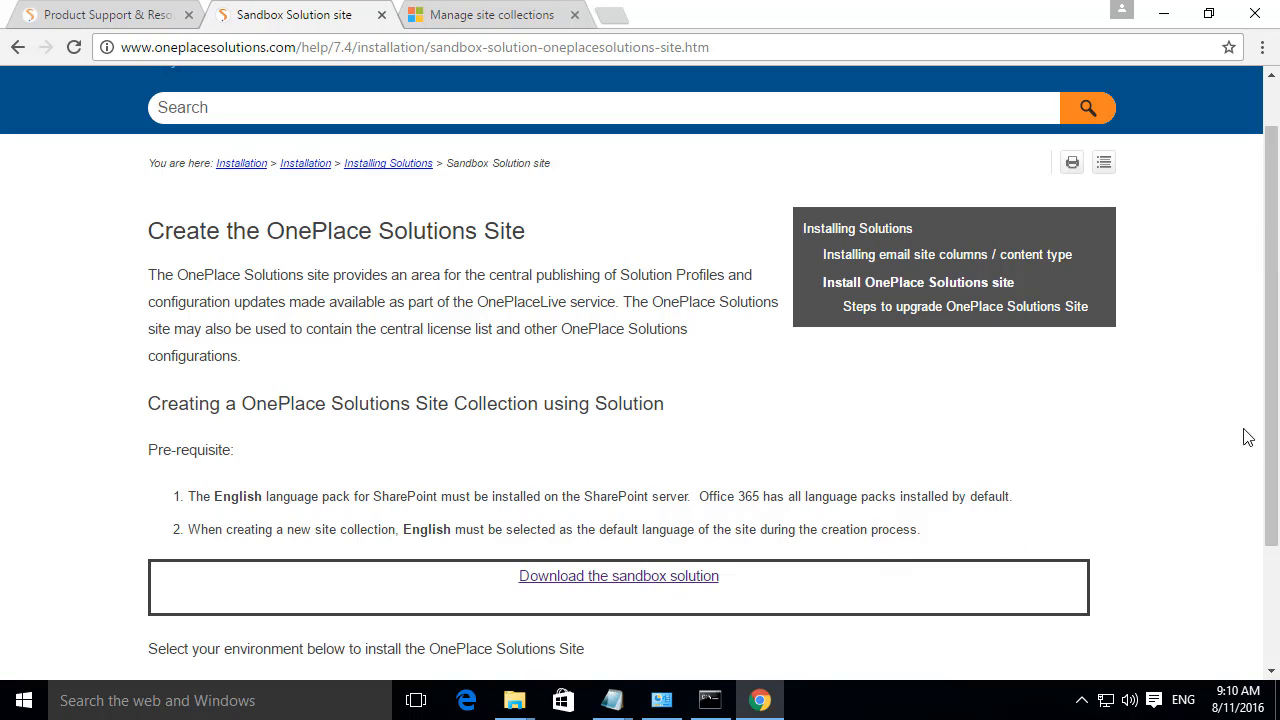
{"action": "mouse_move", "coordinate": [1262, 432]}
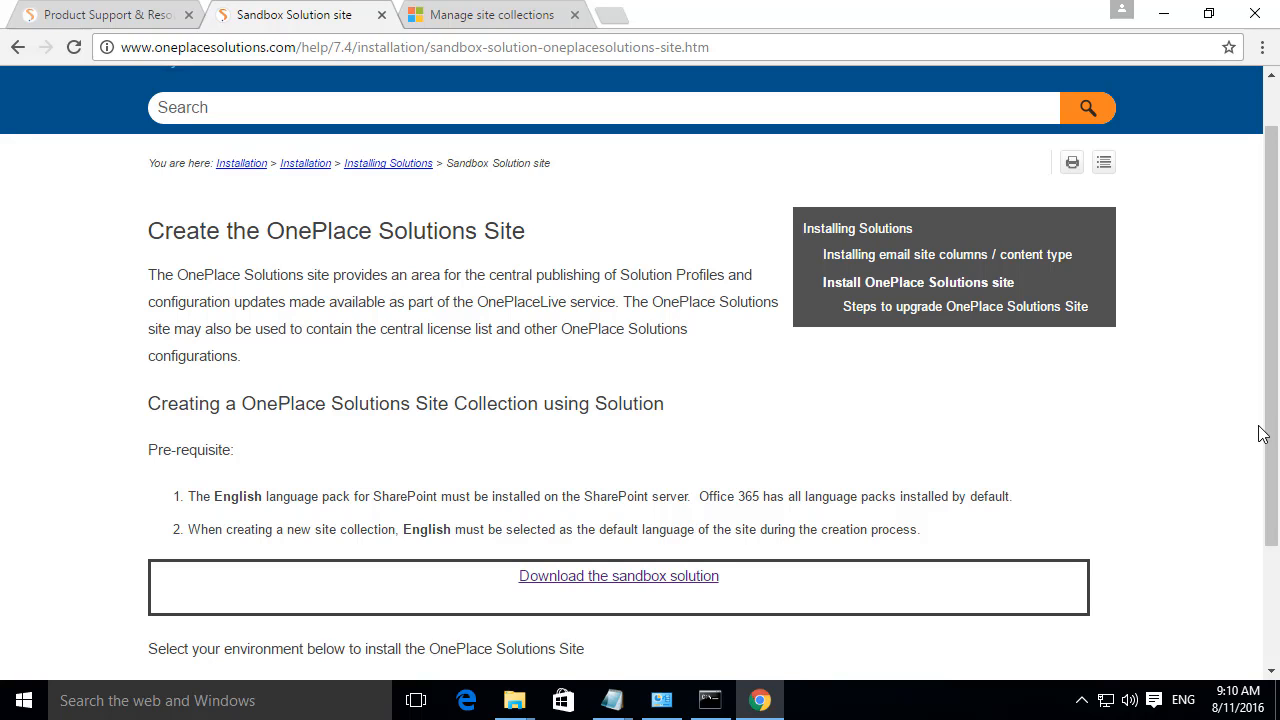
{"action": "mouse_move", "coordinate": [1143, 299]}
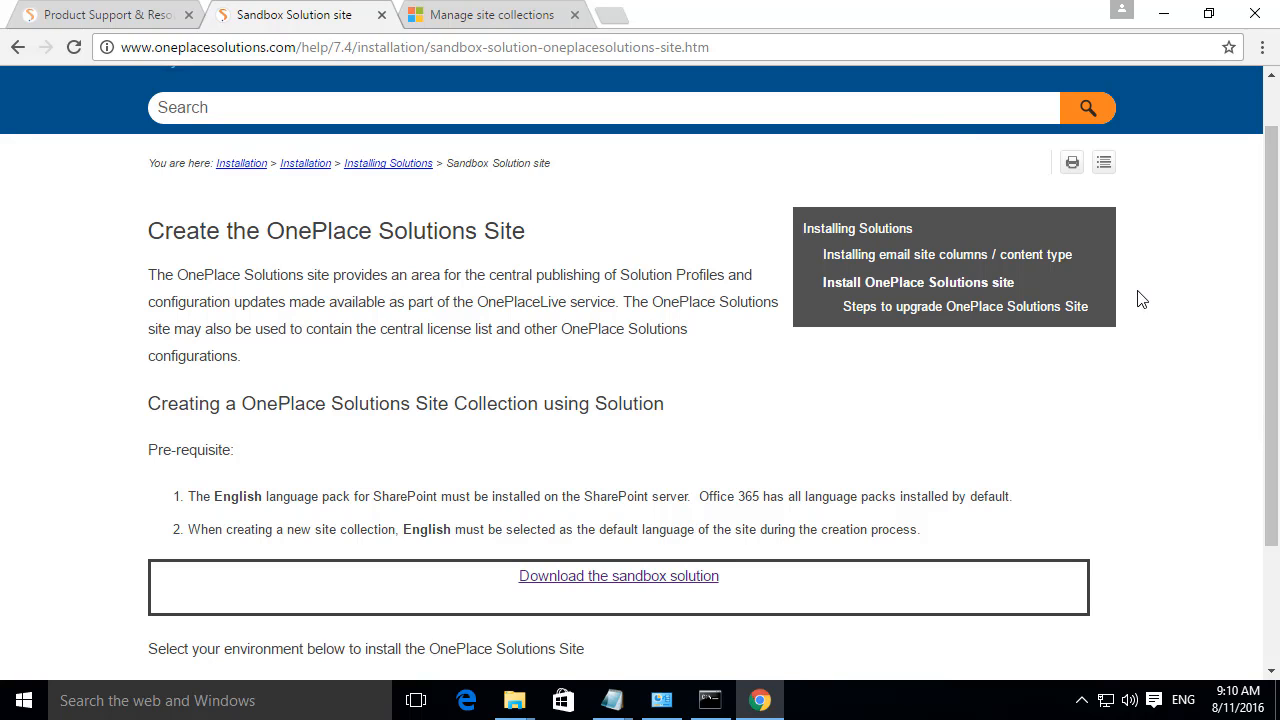
- Fill a new site collection: title OnePlace Solutions, oneplacedemo URL, Demo Admin administrator, 10 GB quota
{"action": "left_click", "coordinate": [490, 14]}
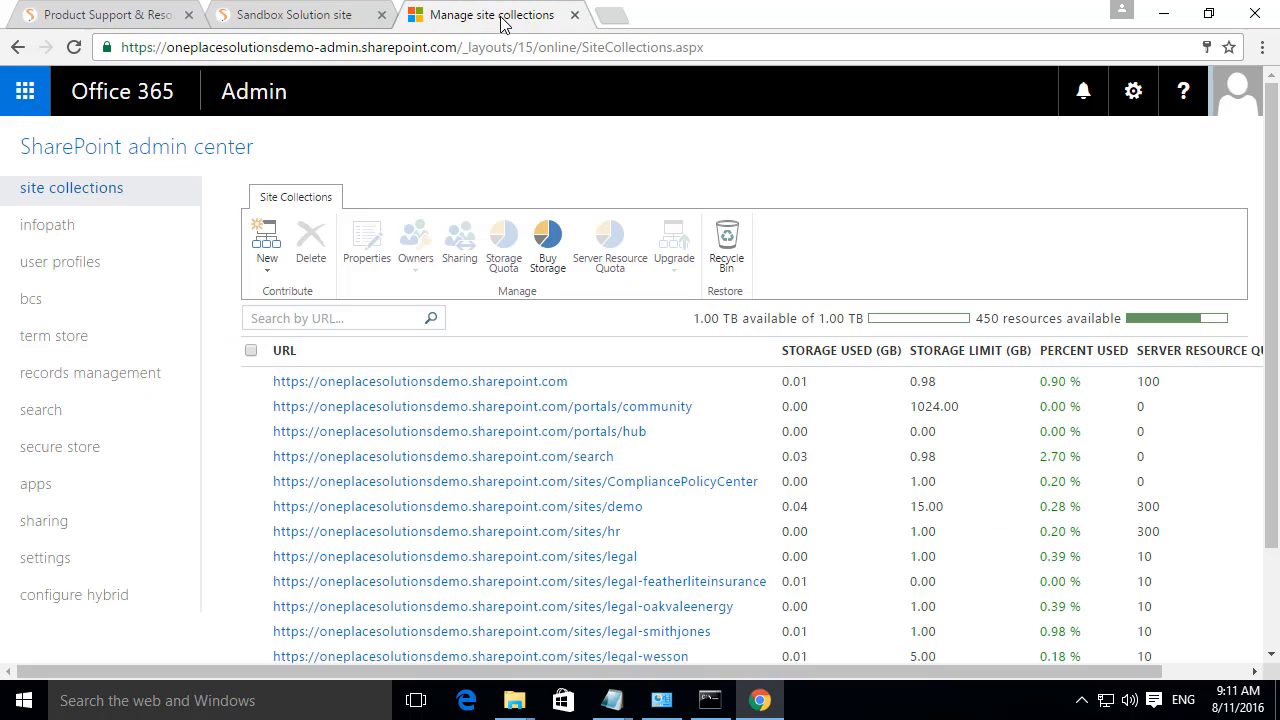
{"action": "left_click", "coordinate": [266, 245]}
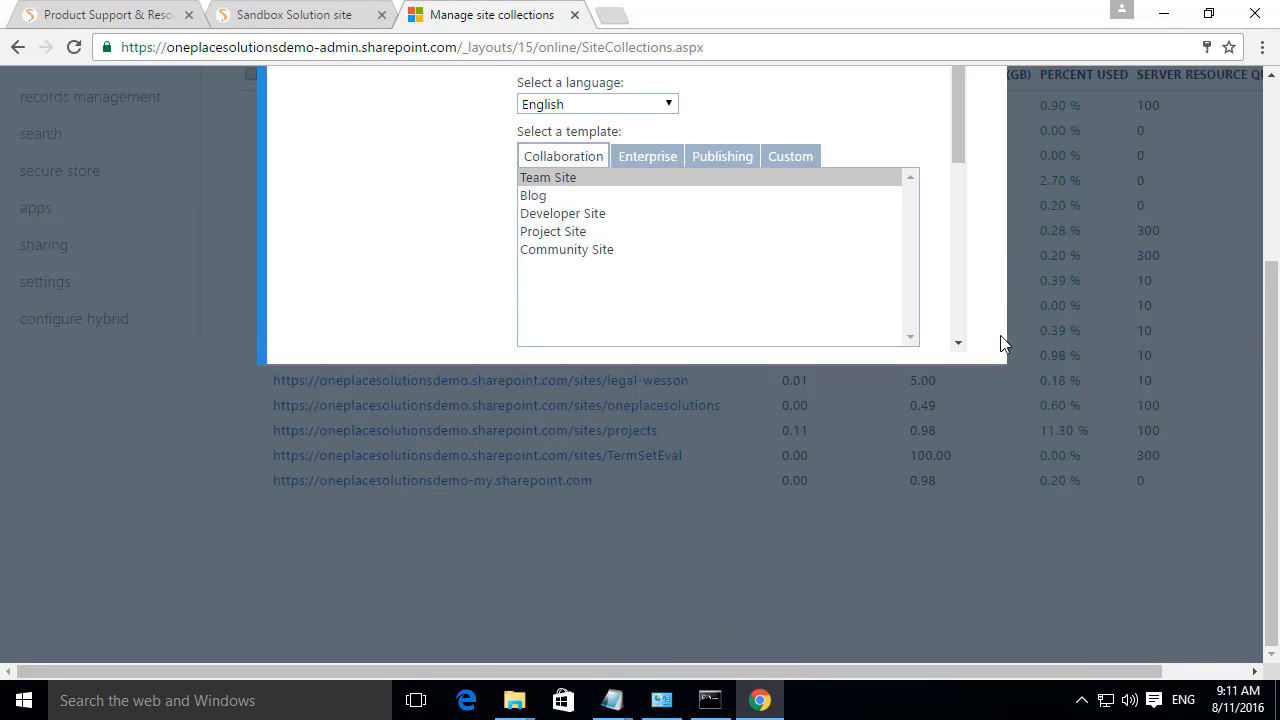
{"action": "type", "text": "OnePlace"}
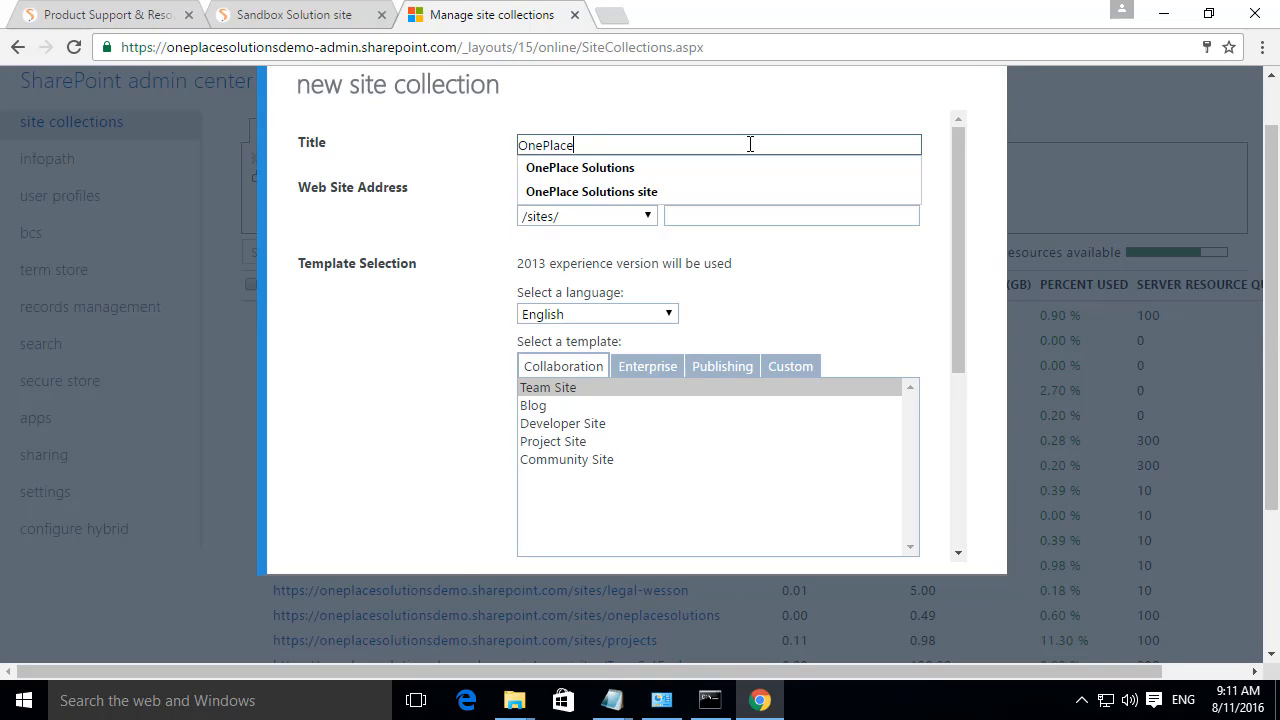
{"action": "left_click", "coordinate": [591, 191]}
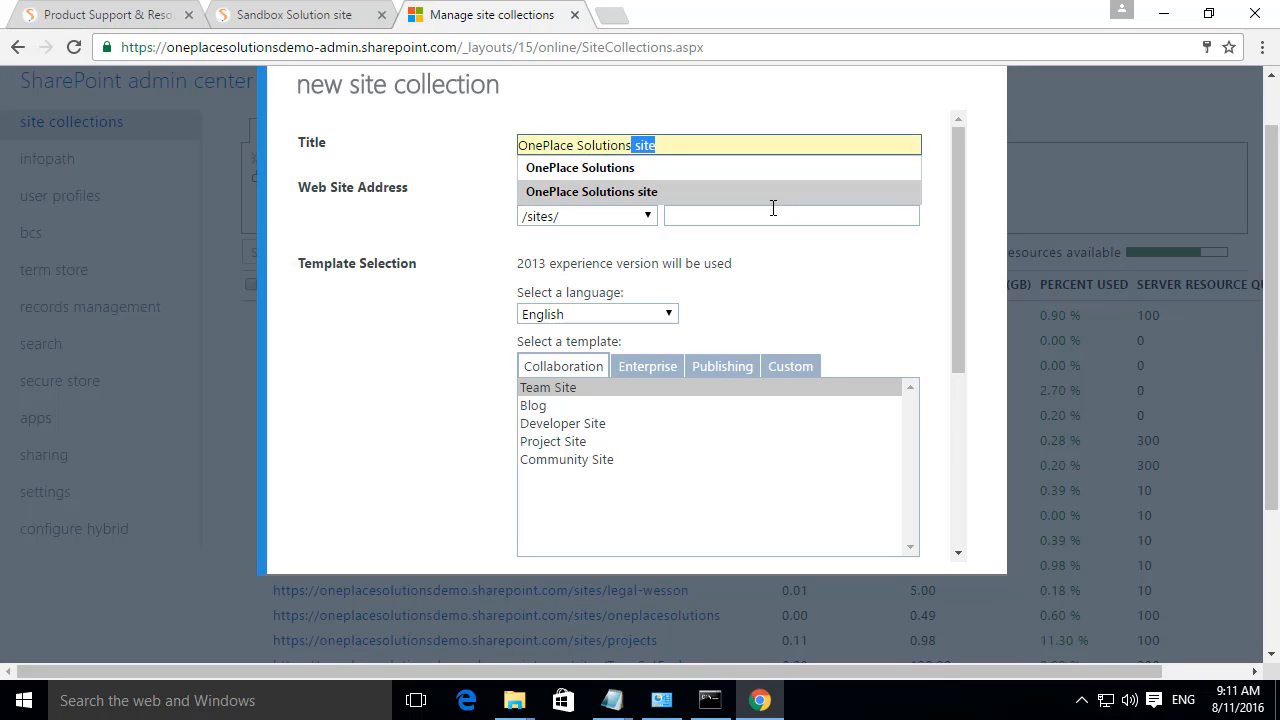
{"action": "type", "text": "oneplacedemo"}
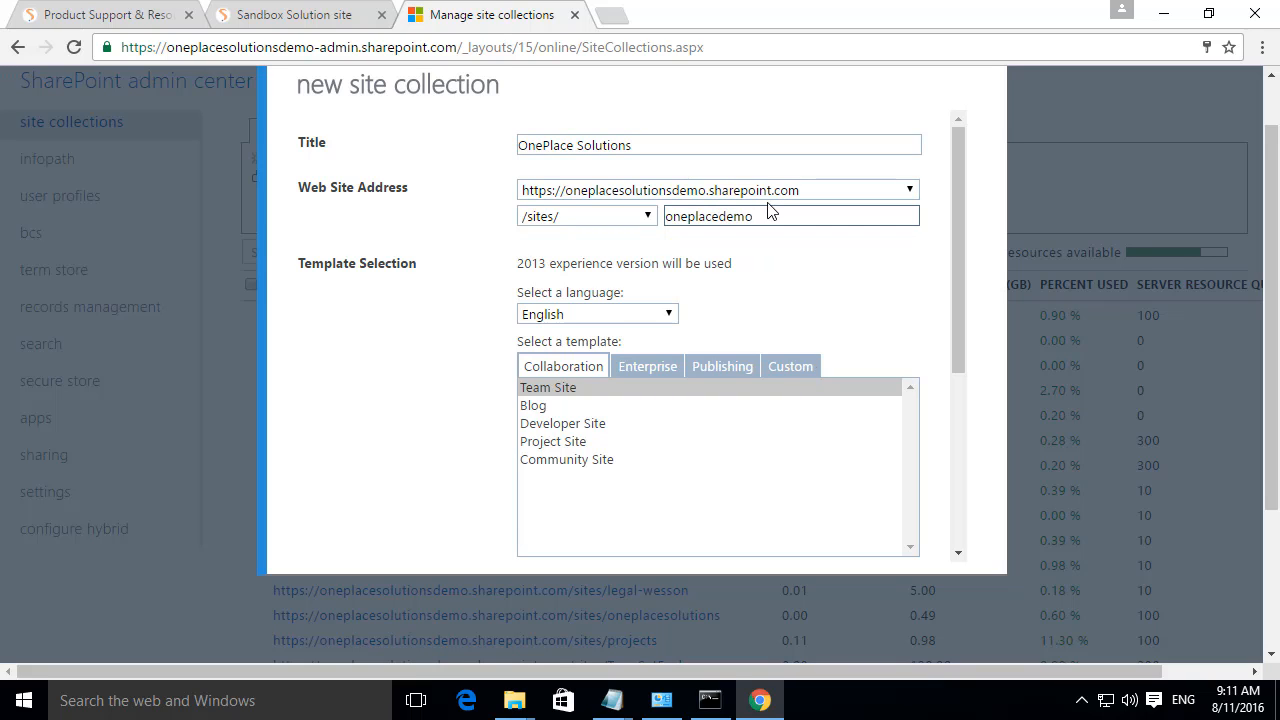
{"action": "left_click", "coordinate": [790, 366]}
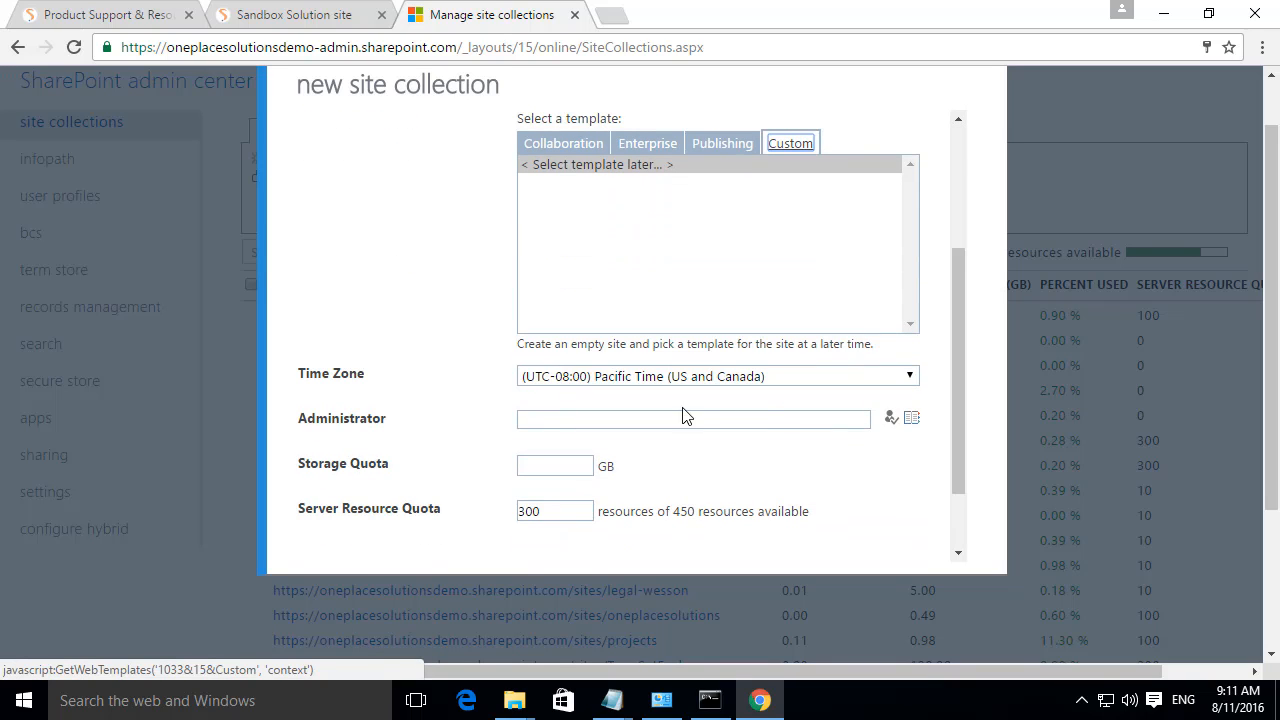
{"action": "type", "text": "Demo Admin;"}
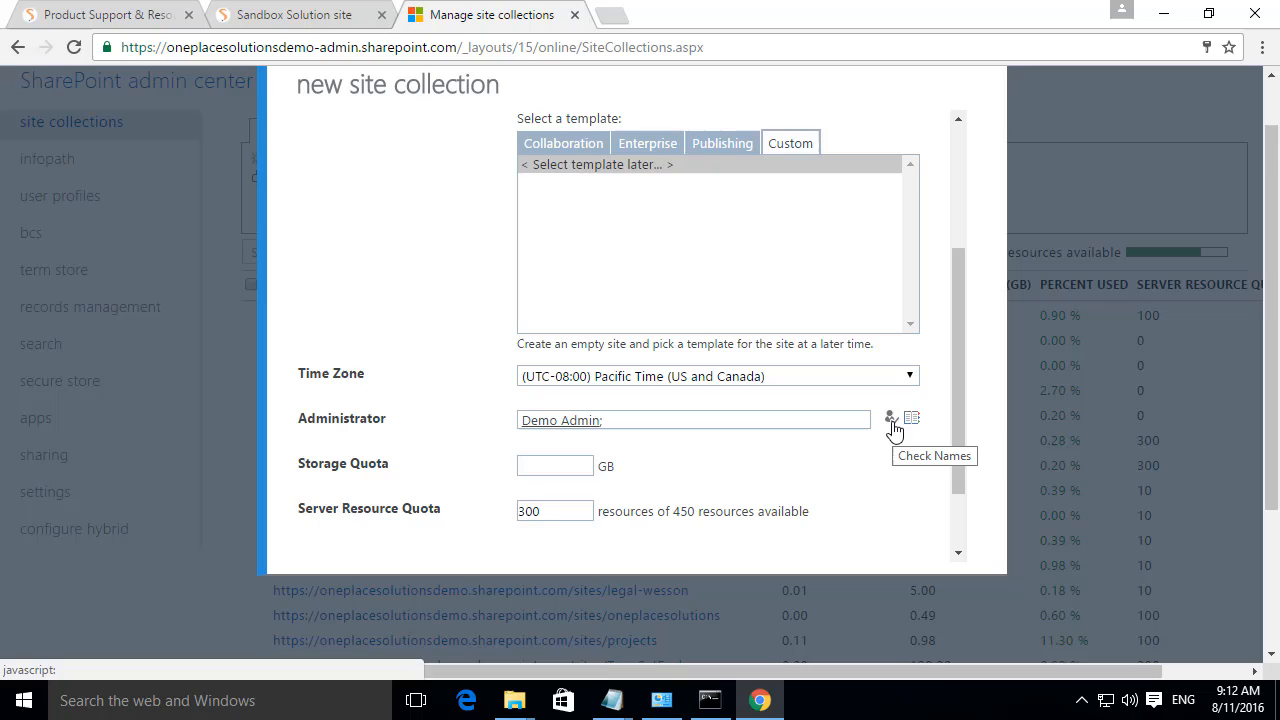
{"action": "type", "text": "10"}
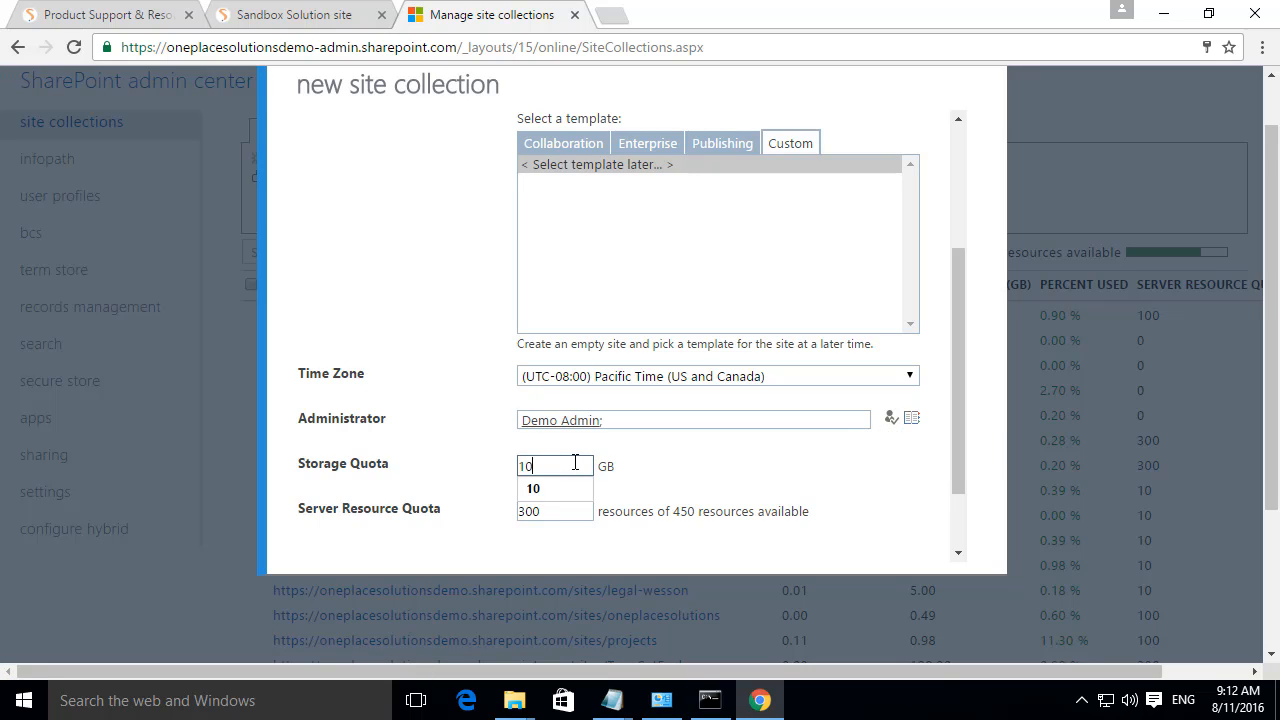
{"action": "scroll", "scroll_direction": "down", "scroll_amount": 3}
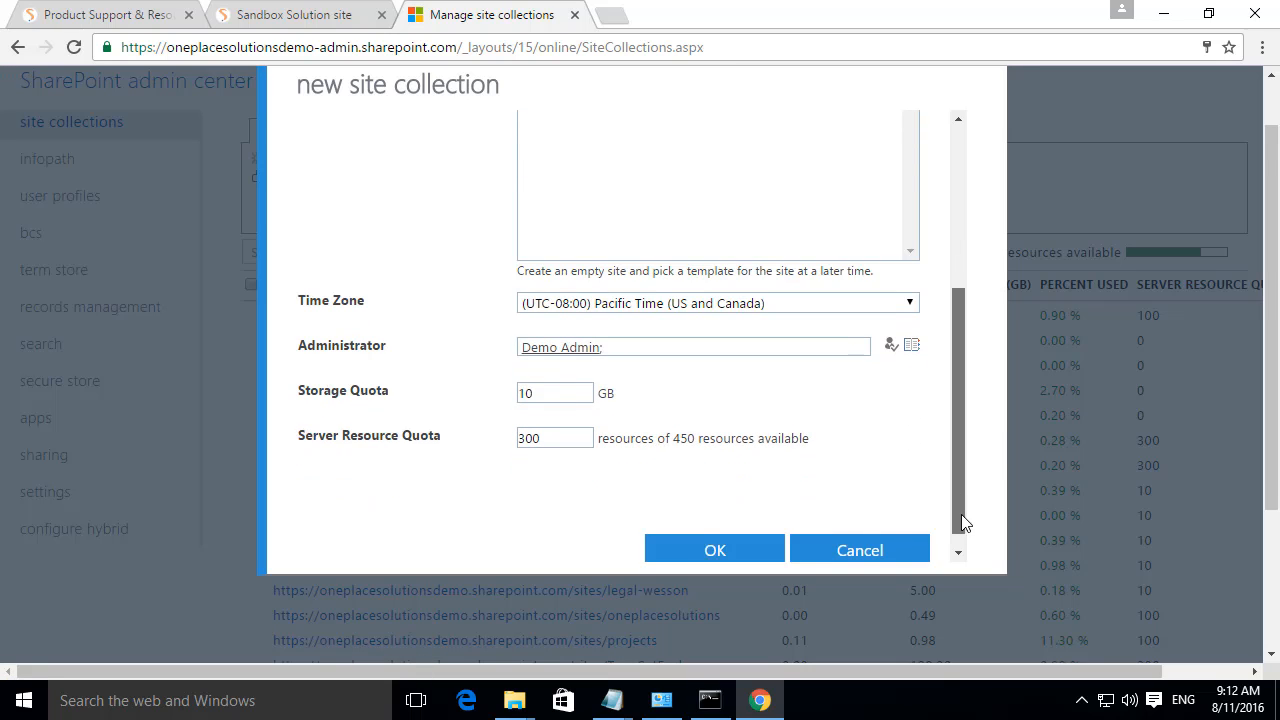
- Create the oneplacedemo site collection, then select and open it from the list
{"action": "left_click", "coordinate": [714, 549]}
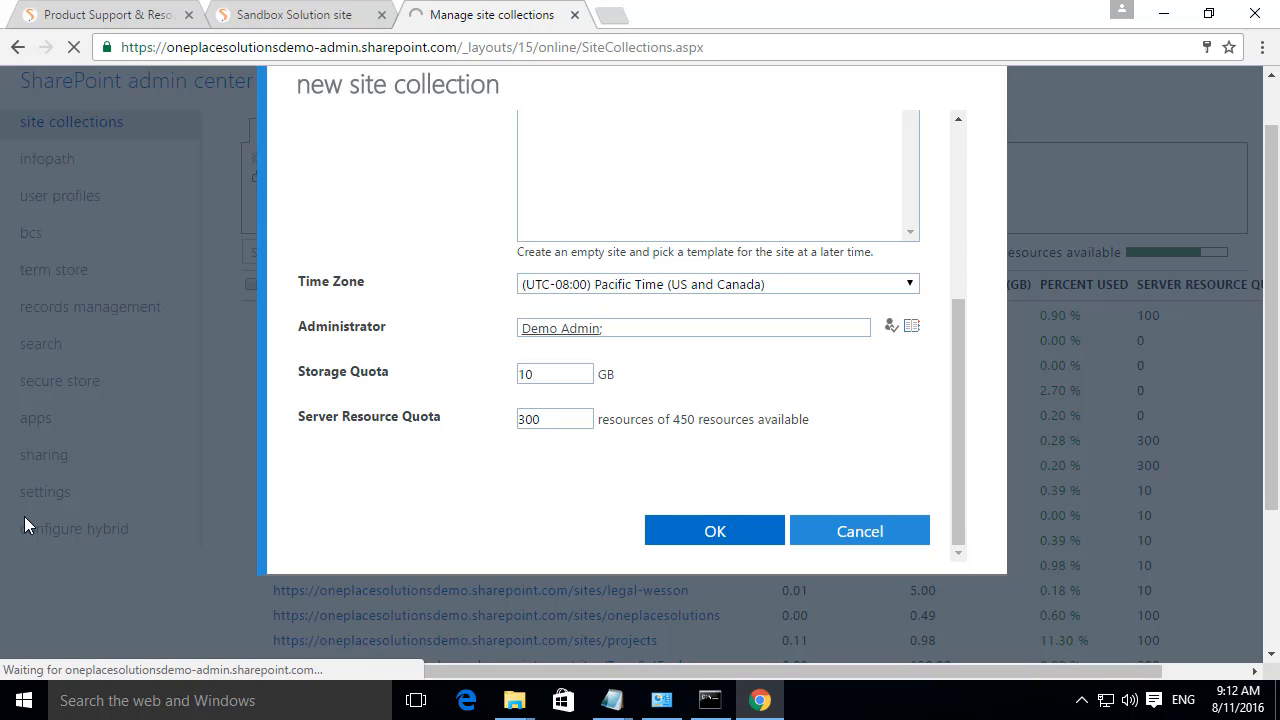
{"action": "left_click", "coordinate": [714, 531]}
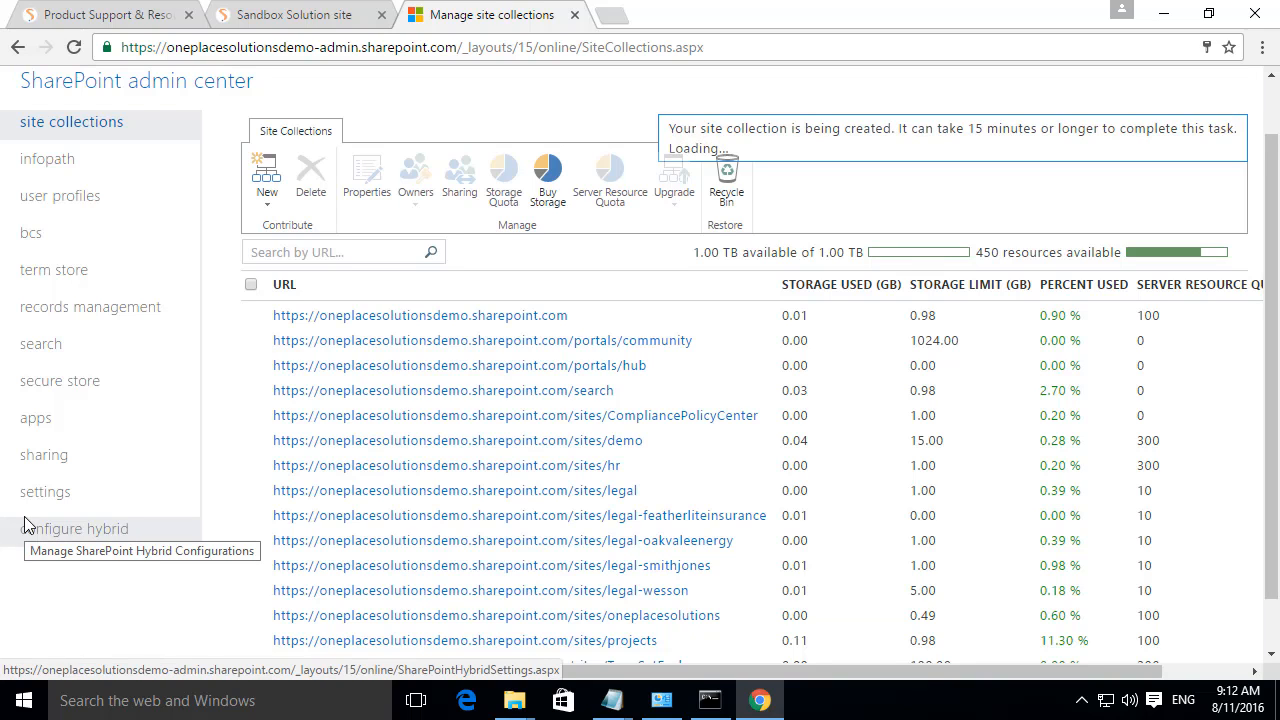
{"action": "scroll", "scroll_direction": "down", "scroll_amount": 3}
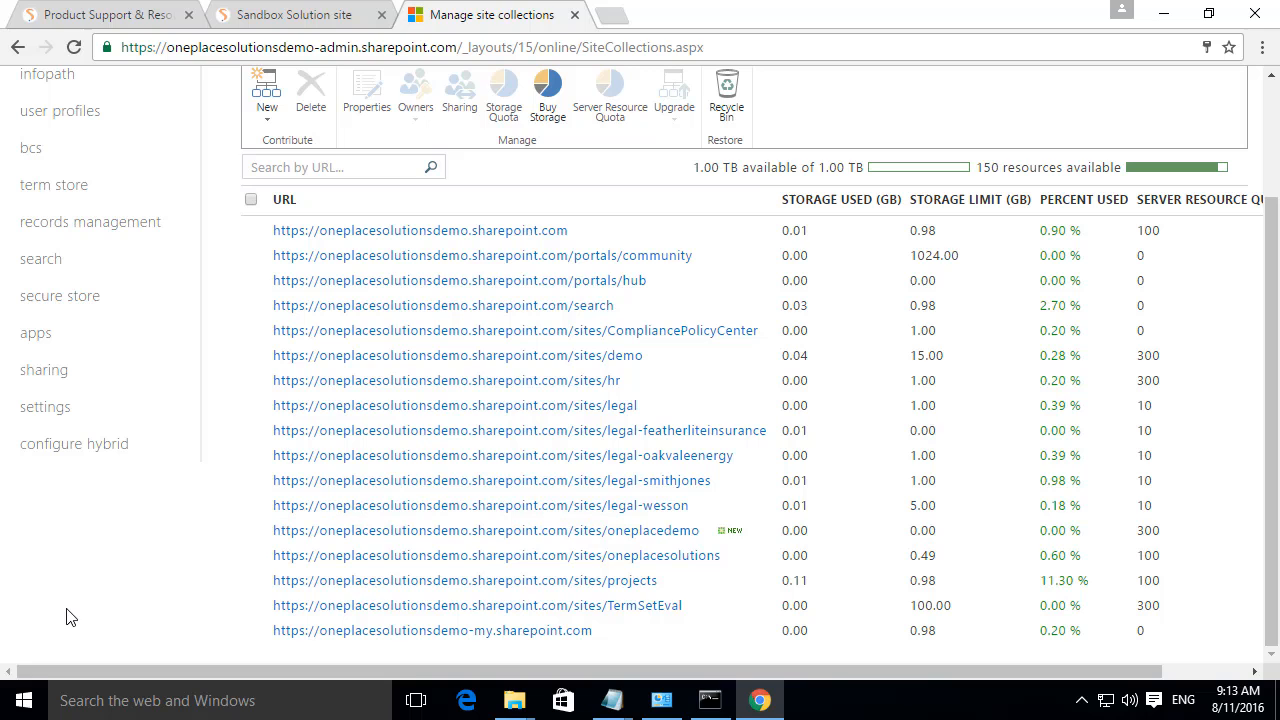
{"action": "left_click", "coordinate": [253, 530]}
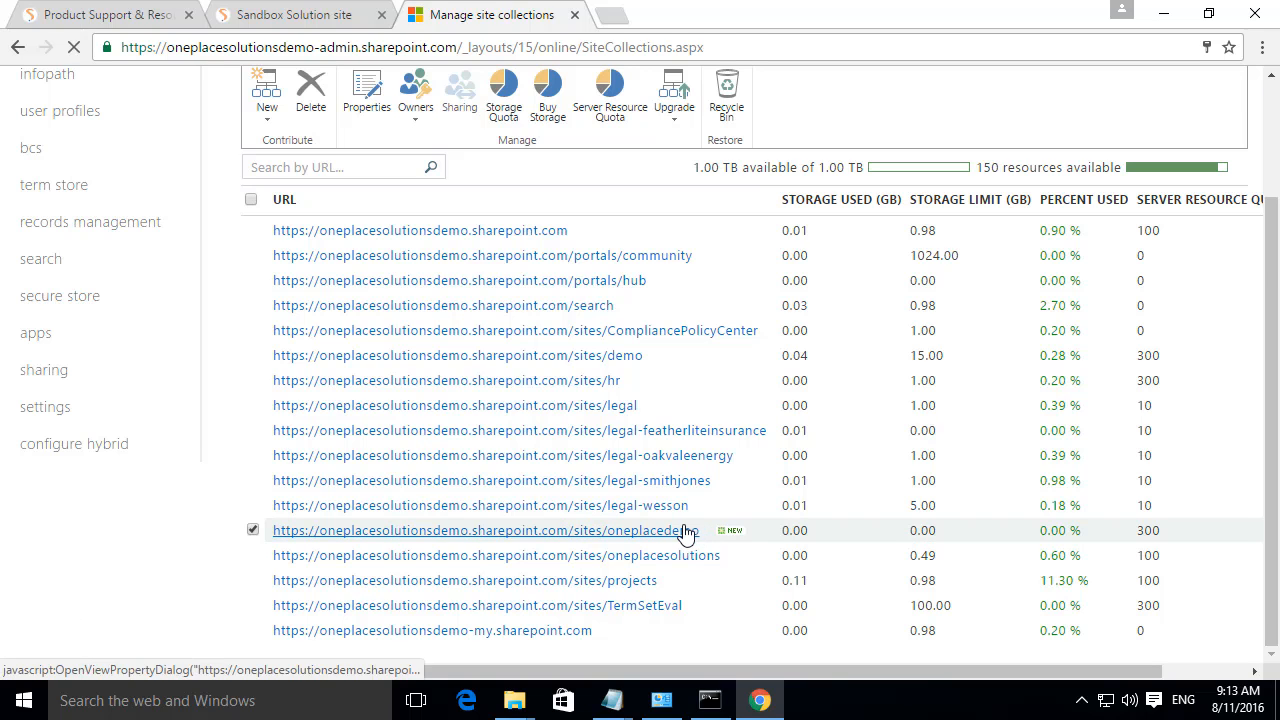
{"action": "left_click", "coordinate": [485, 530]}
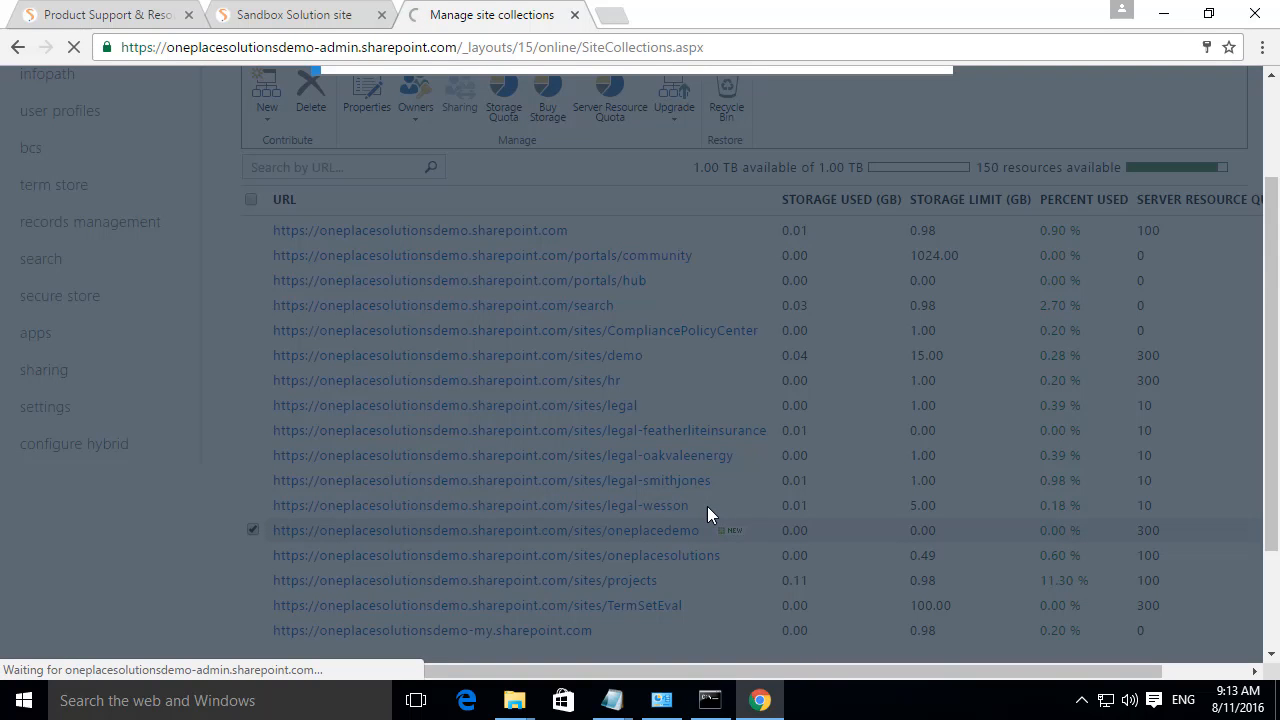
- Upload the OnePlaceSolutionsAdministrationSite_v3 WSP from 2013-2016-Office365 to the Solution Gallery and activate it
{"action": "left_click", "coordinate": [485, 530]}
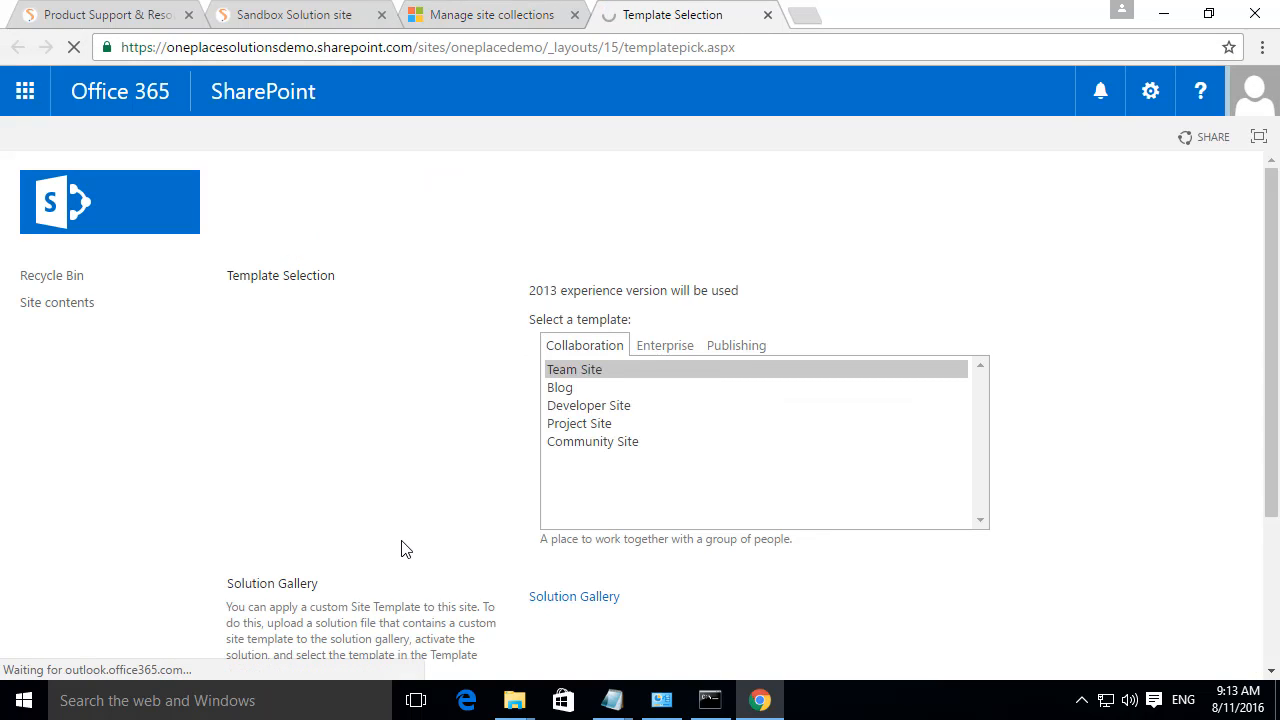
{"action": "left_click", "coordinate": [574, 596]}
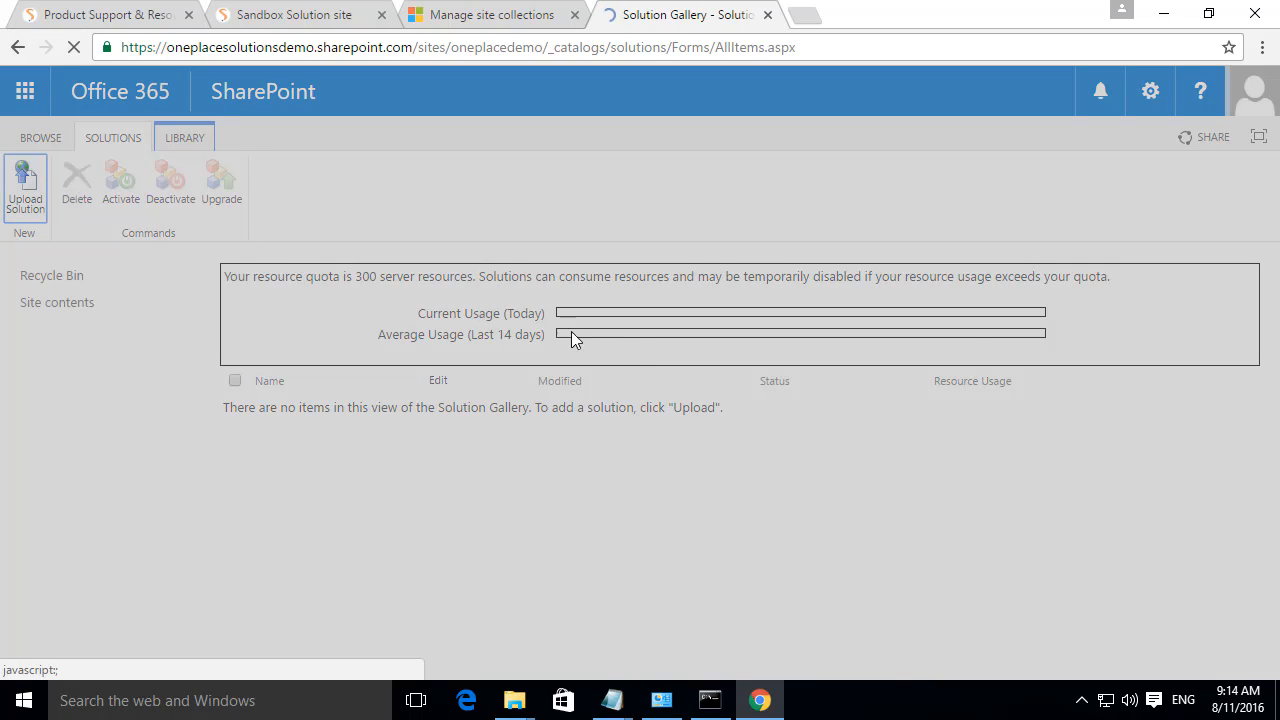
{"action": "left_click", "coordinate": [25, 185]}
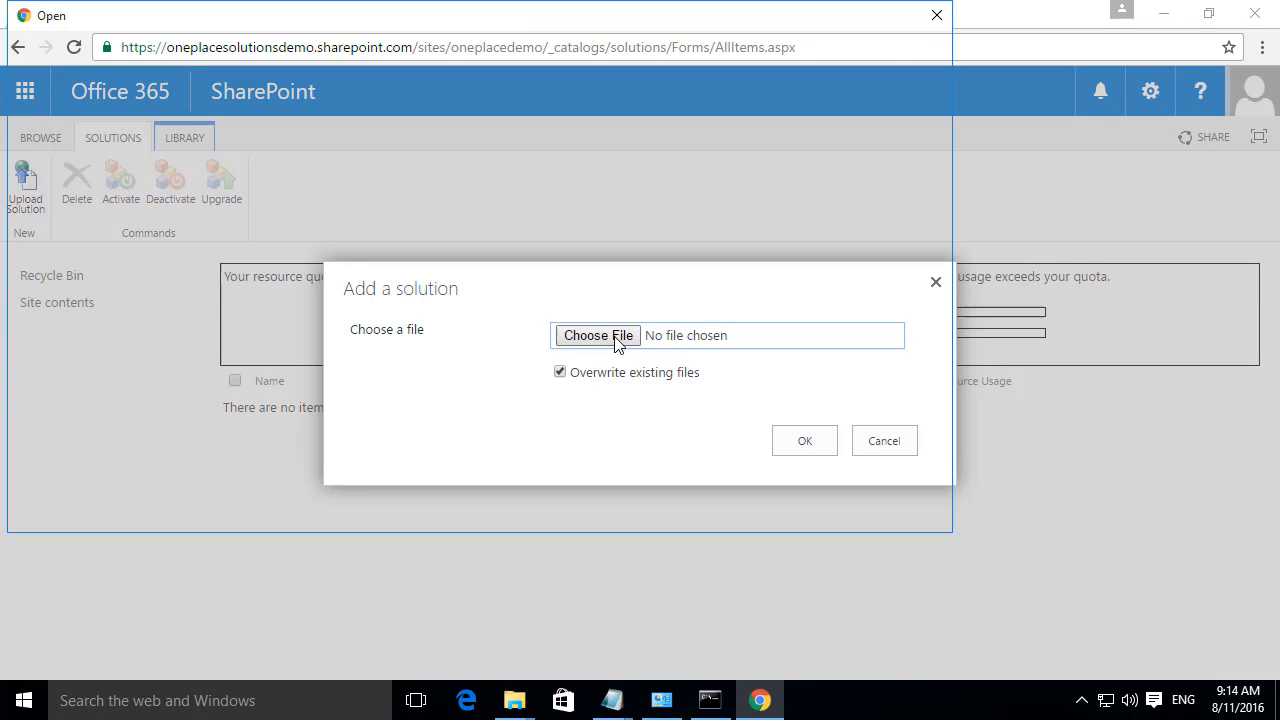
{"action": "left_click", "coordinate": [597, 335]}
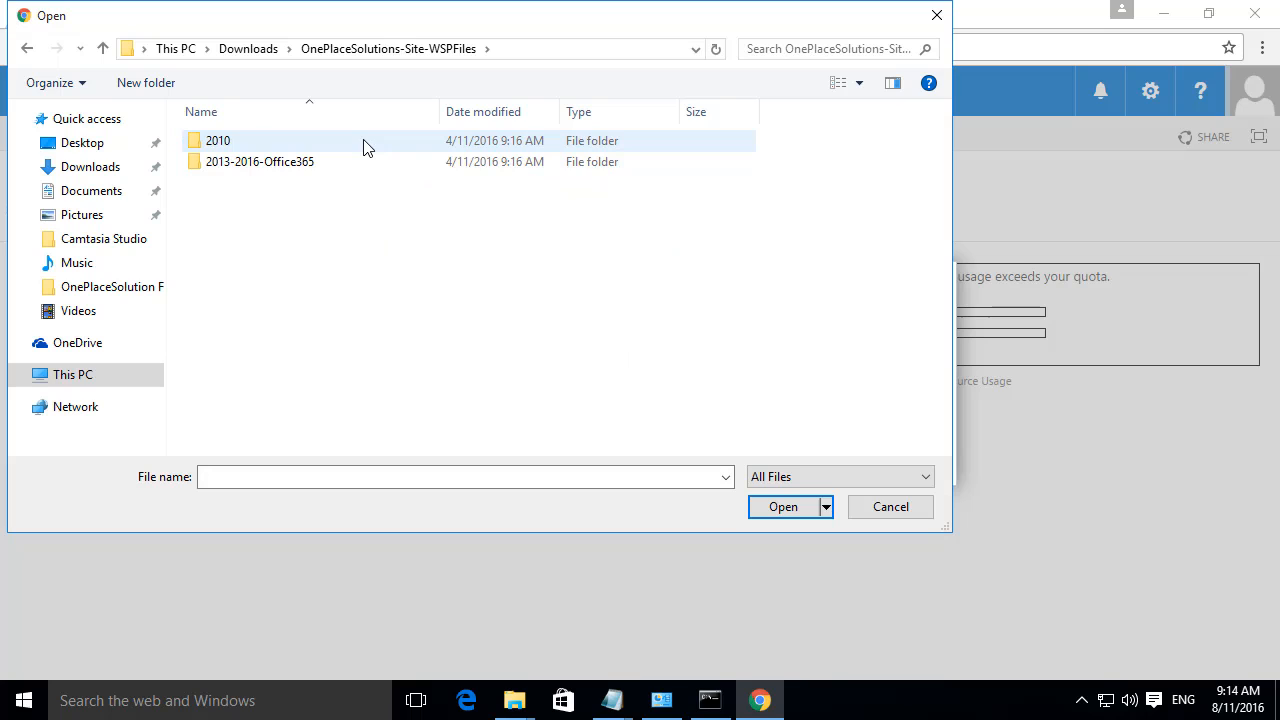
{"action": "double_click", "coordinate": [259, 161]}
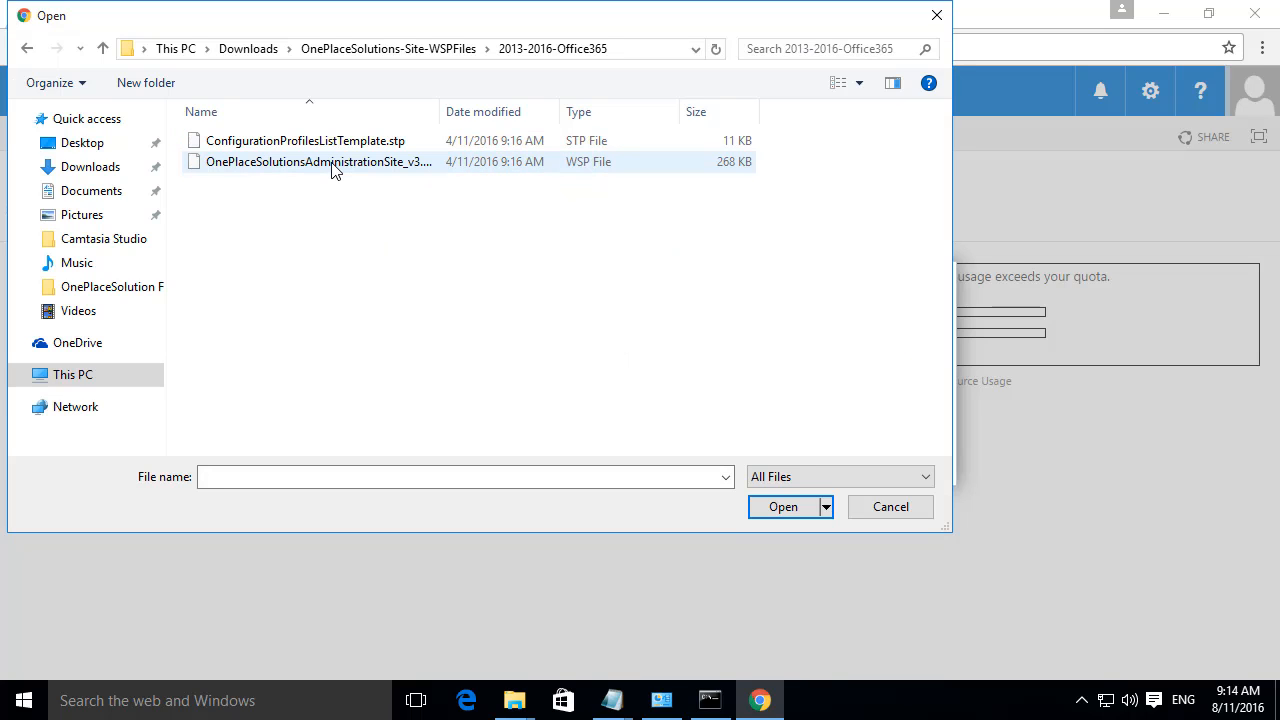
{"action": "left_click", "coordinate": [317, 161]}
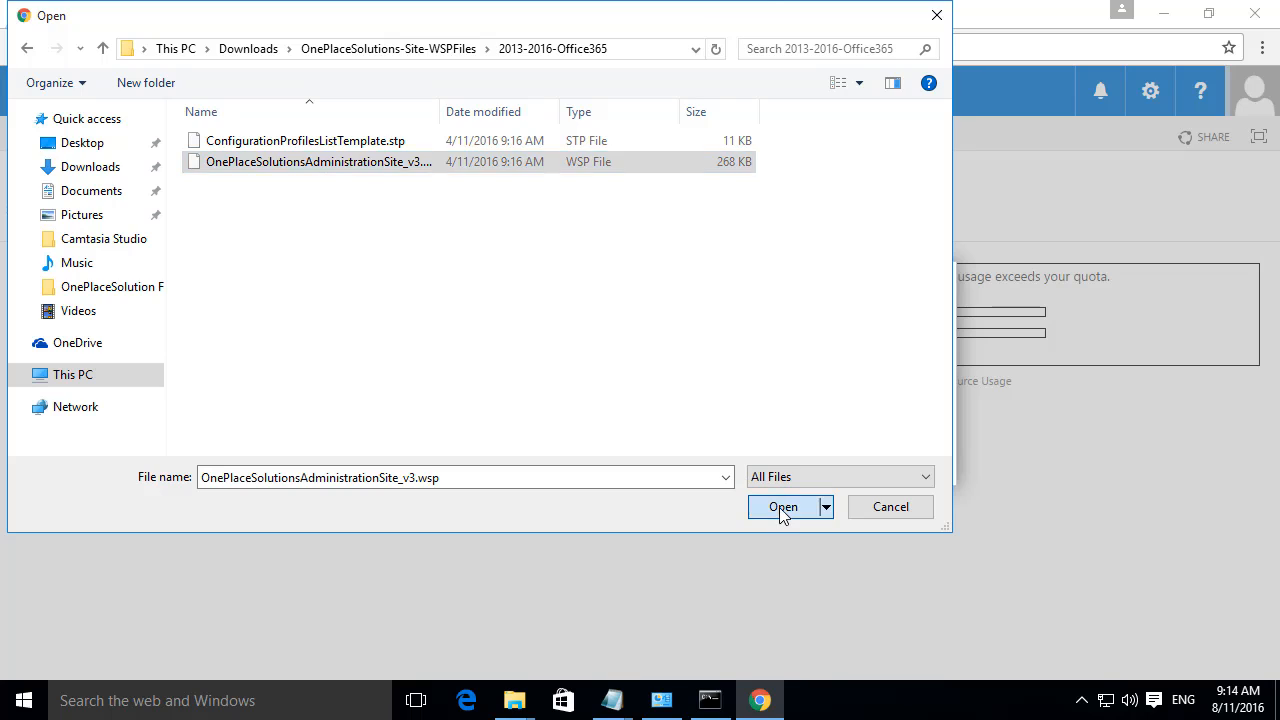
{"action": "left_click", "coordinate": [783, 507]}
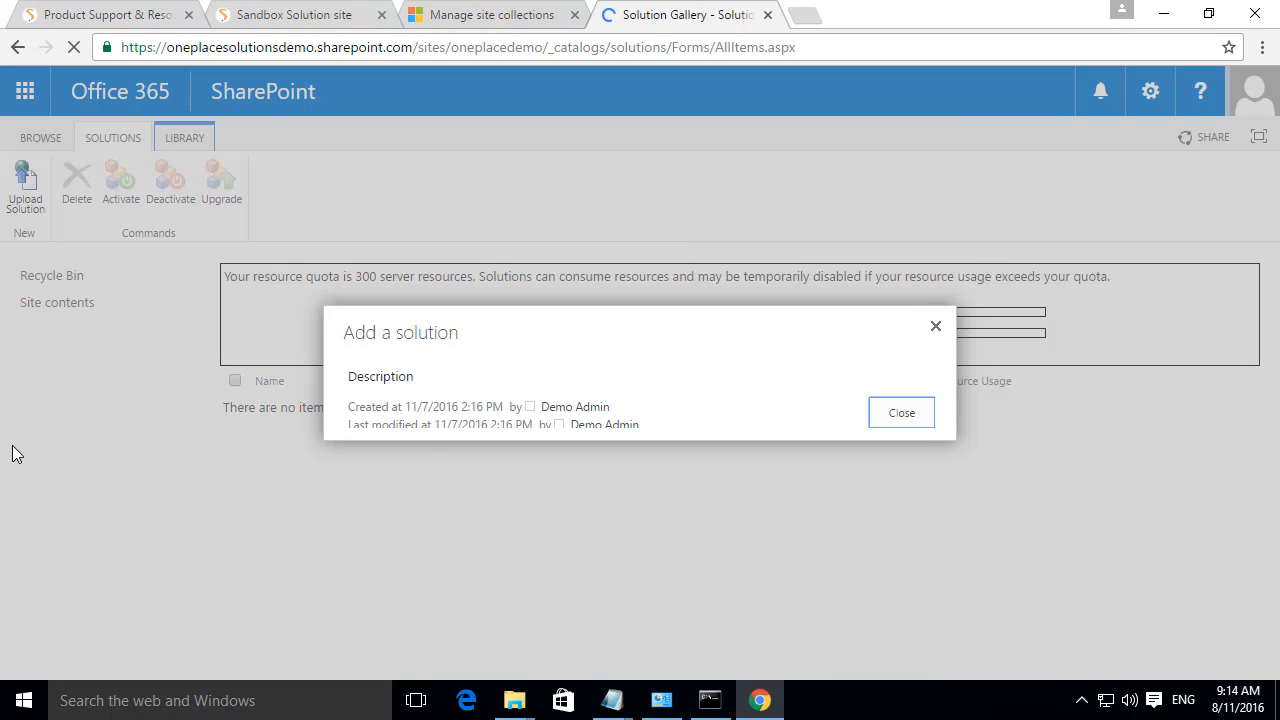
{"action": "left_click", "coordinate": [899, 412]}
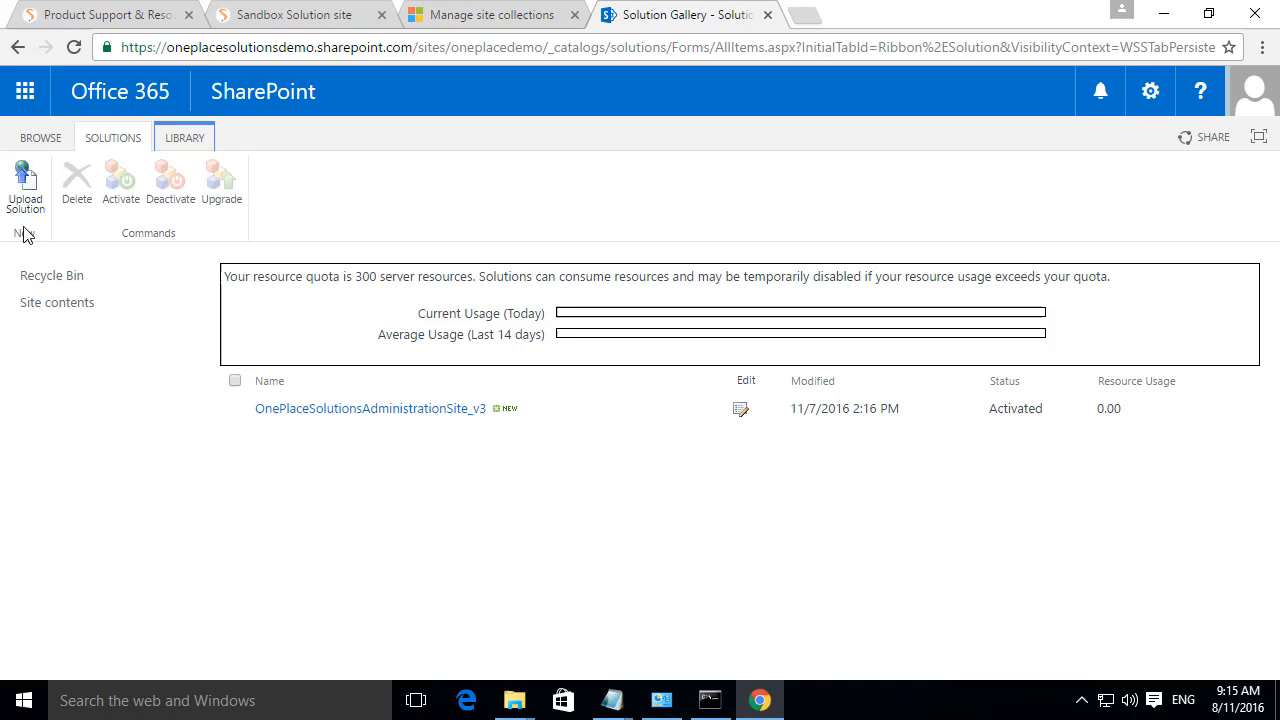
- Apply the custom OnePlace Solutions Administration Site template and accept the default group setup
{"action": "left_click", "coordinate": [40, 137]}
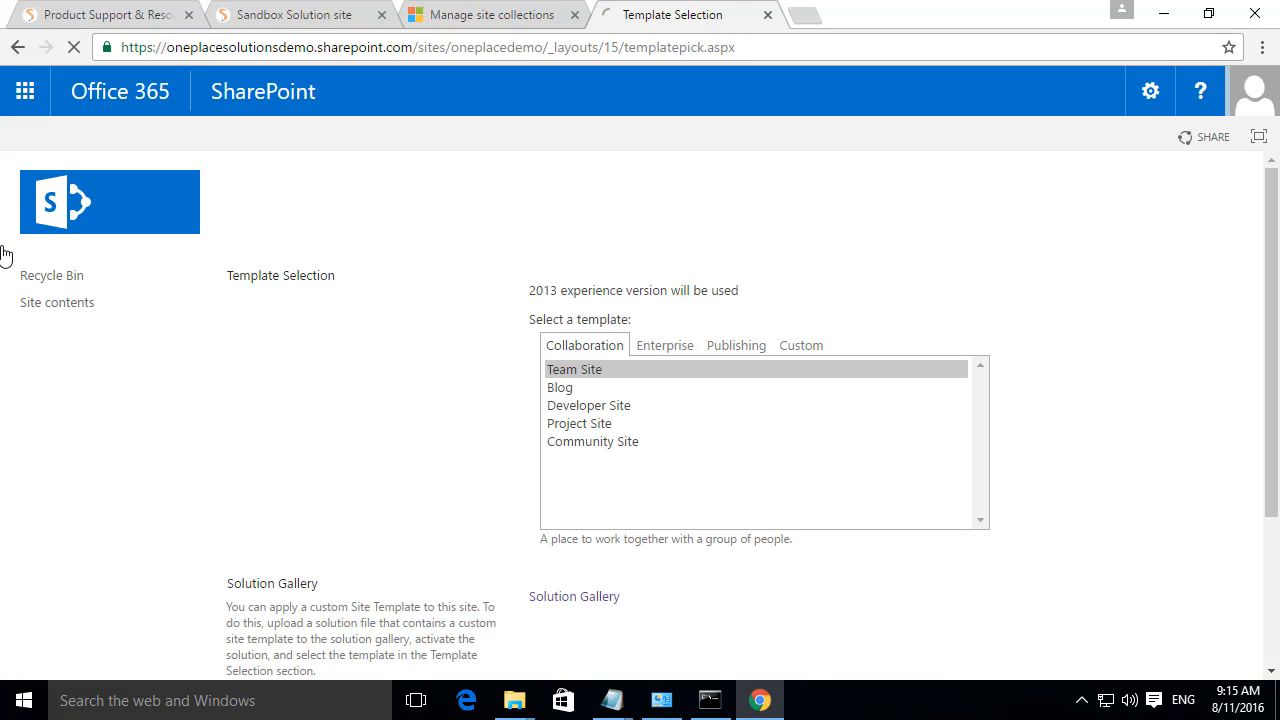
{"action": "left_click", "coordinate": [800, 345]}
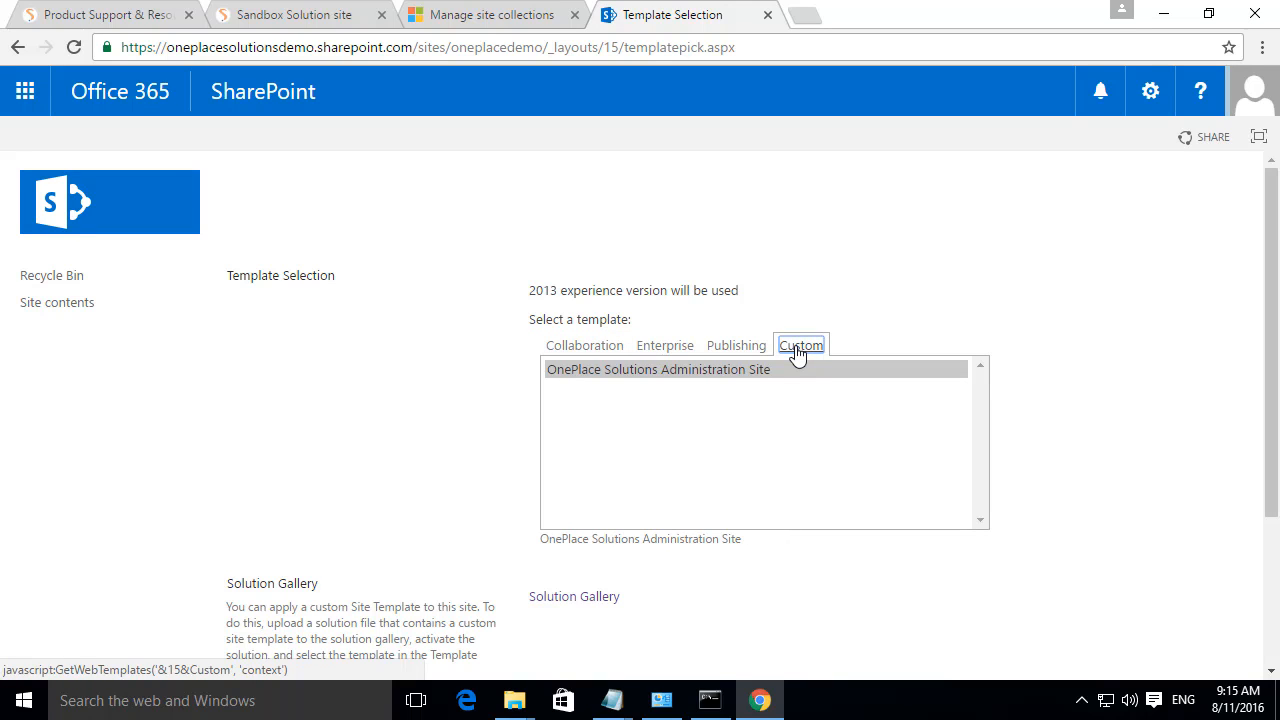
{"action": "left_click", "coordinate": [658, 369]}
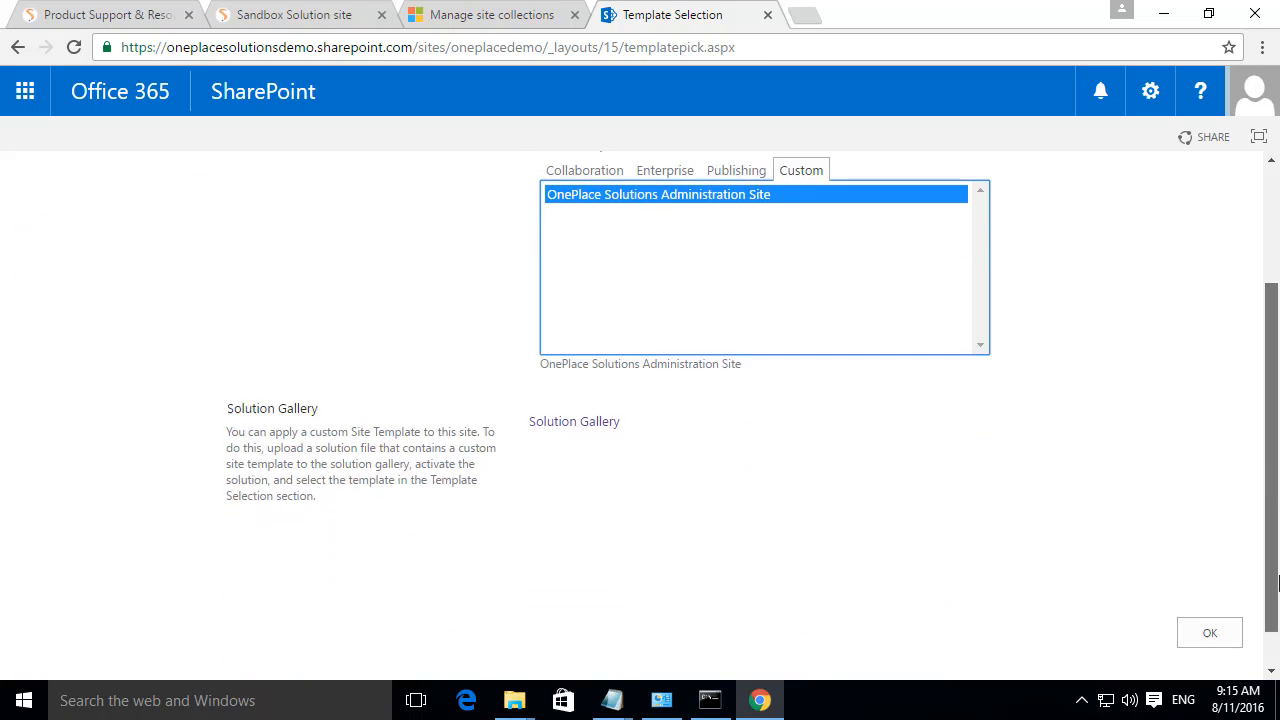
{"action": "left_click", "coordinate": [1209, 632]}
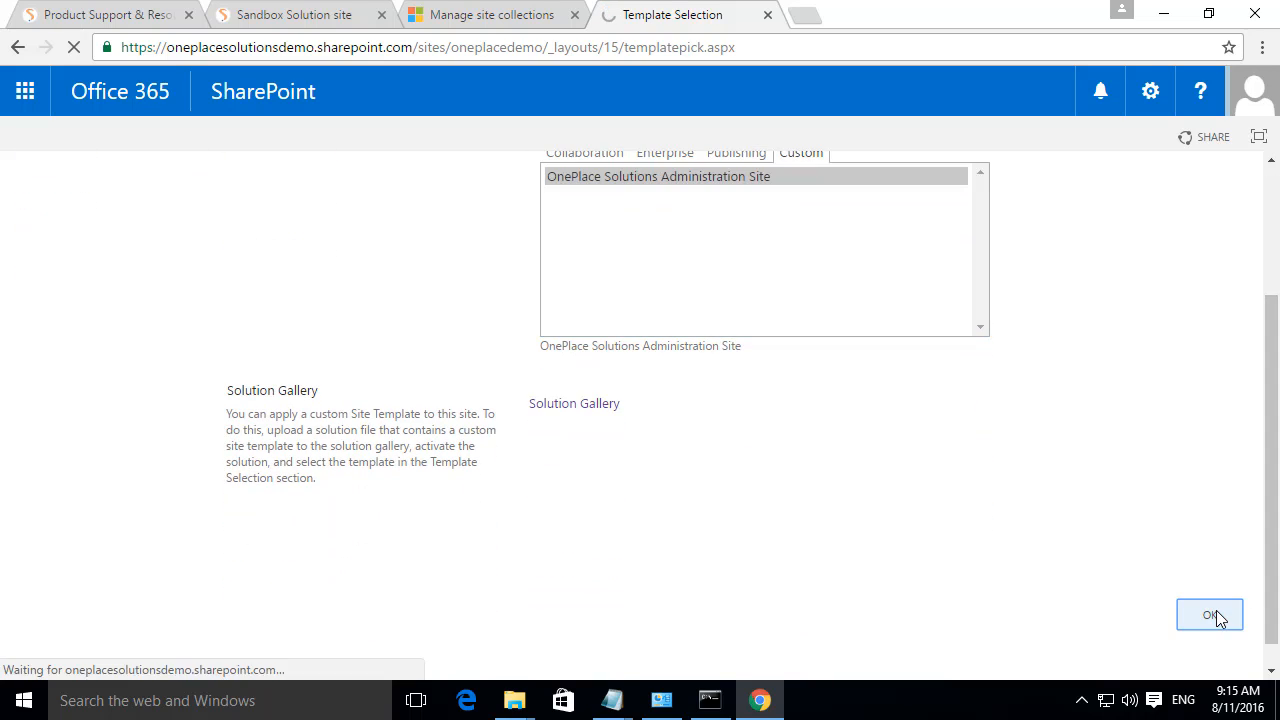
{"action": "left_click", "coordinate": [1209, 614]}
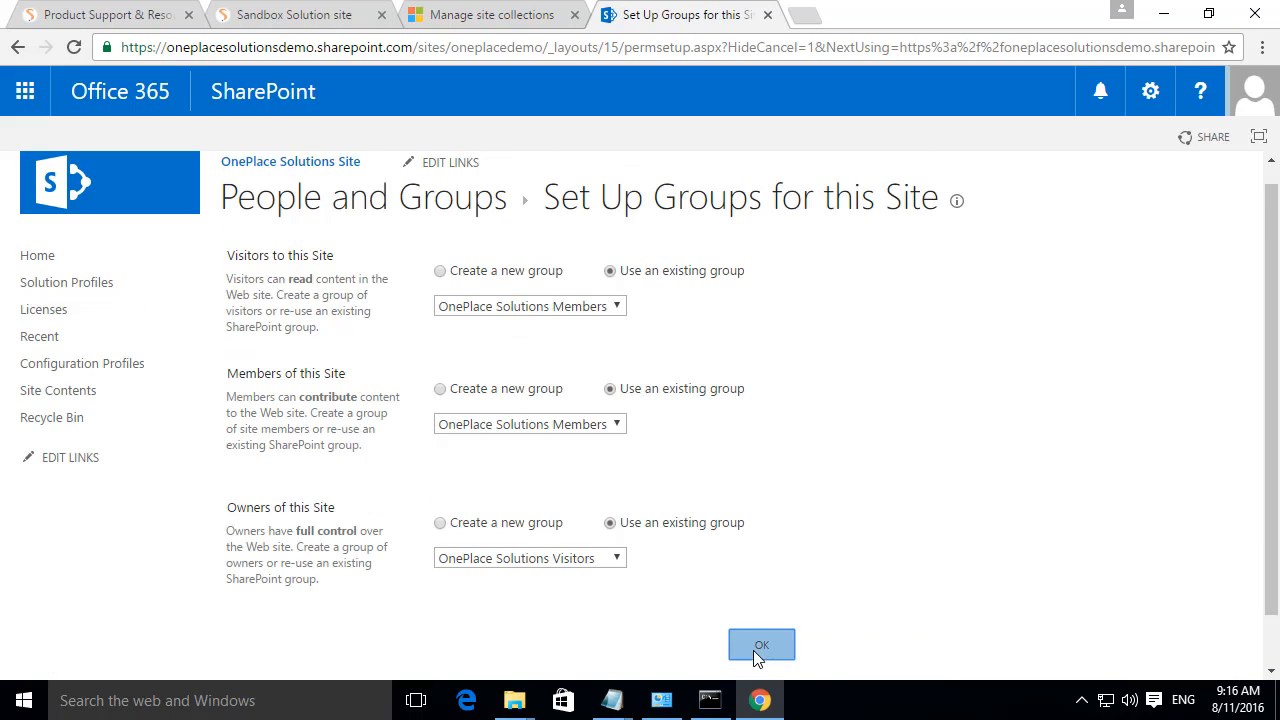
{"action": "left_click", "coordinate": [761, 644]}
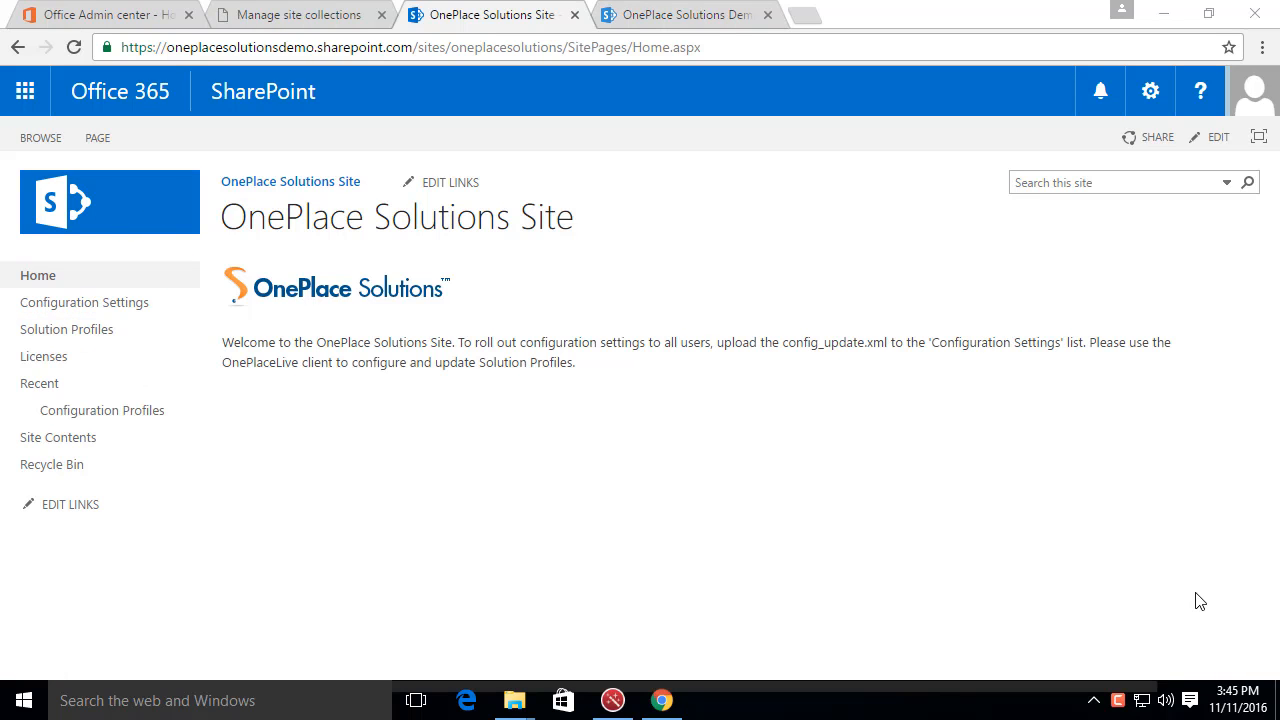
{"action": "mouse_move", "coordinate": [388, 110]}
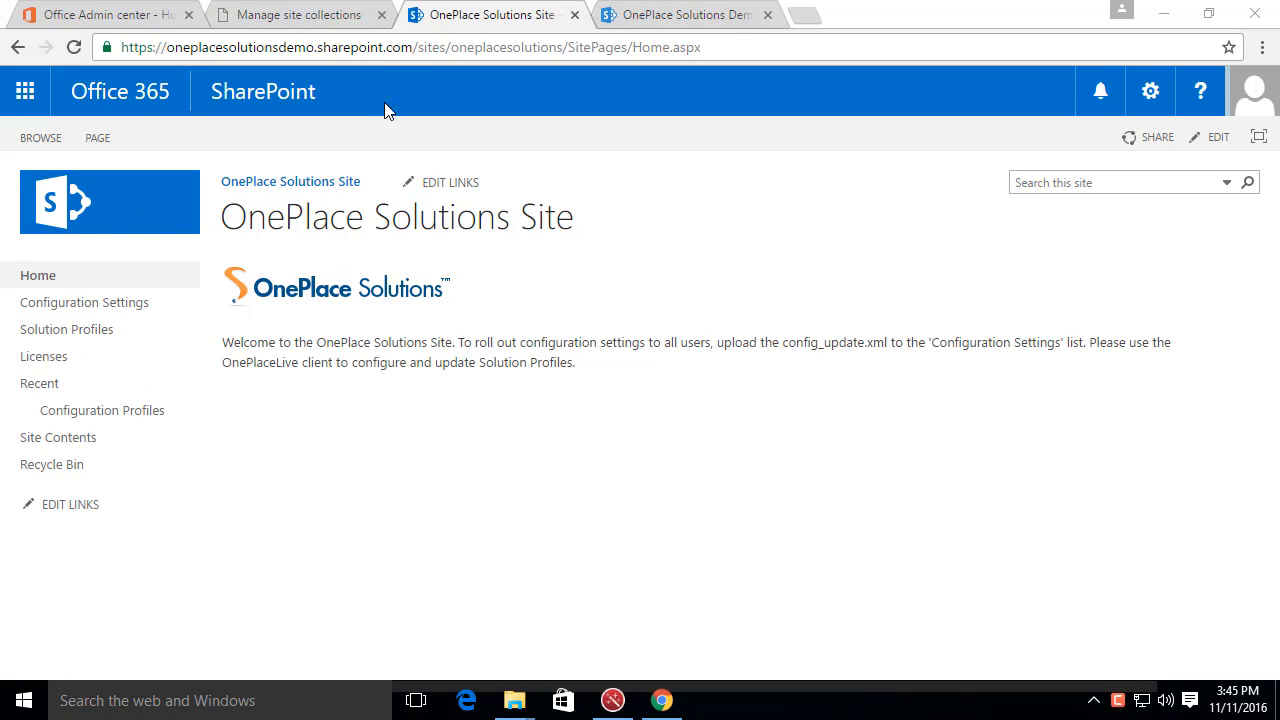
{"action": "left_click", "coordinate": [300, 47]}
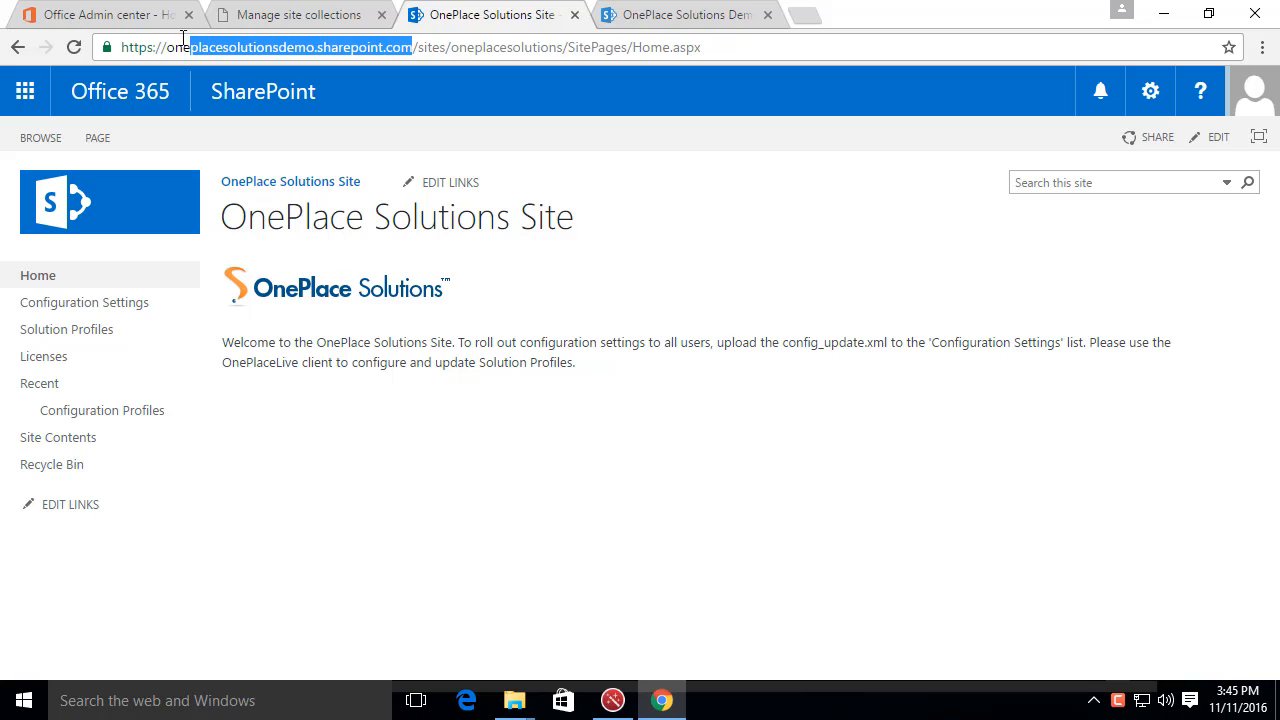
{"action": "left_click", "coordinate": [270, 47]}
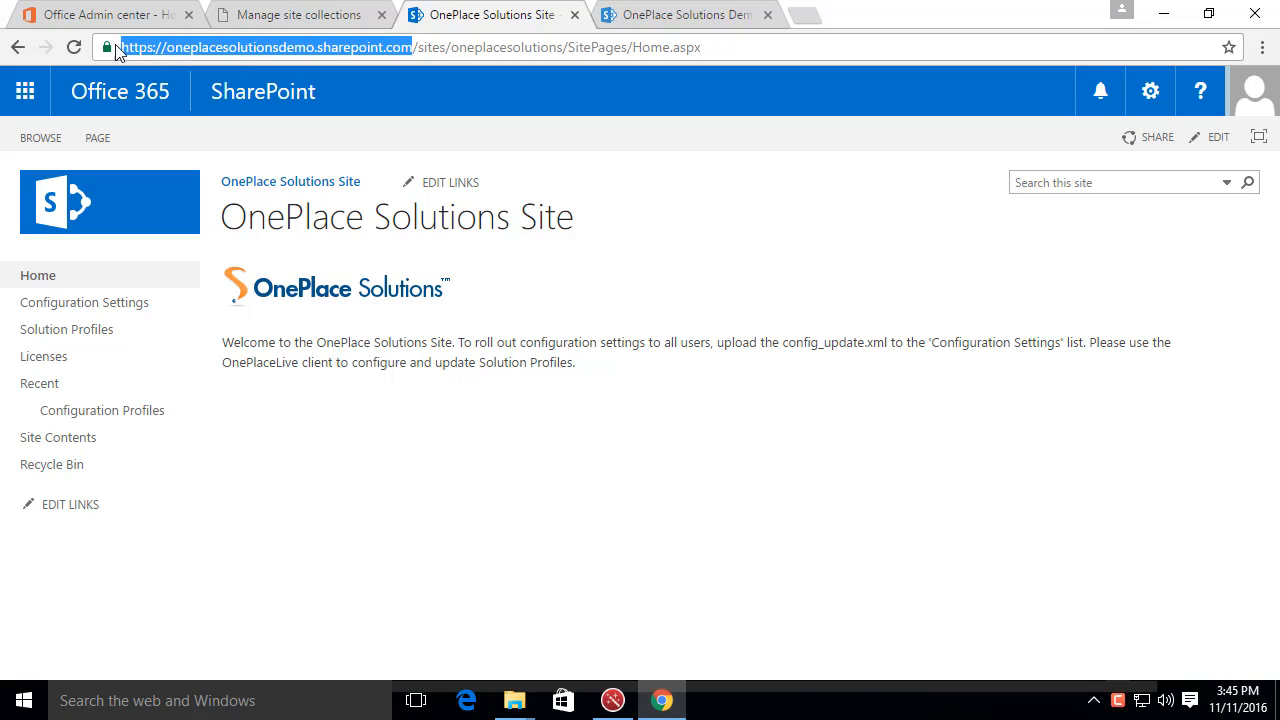
{"action": "left_click", "coordinate": [613, 700]}
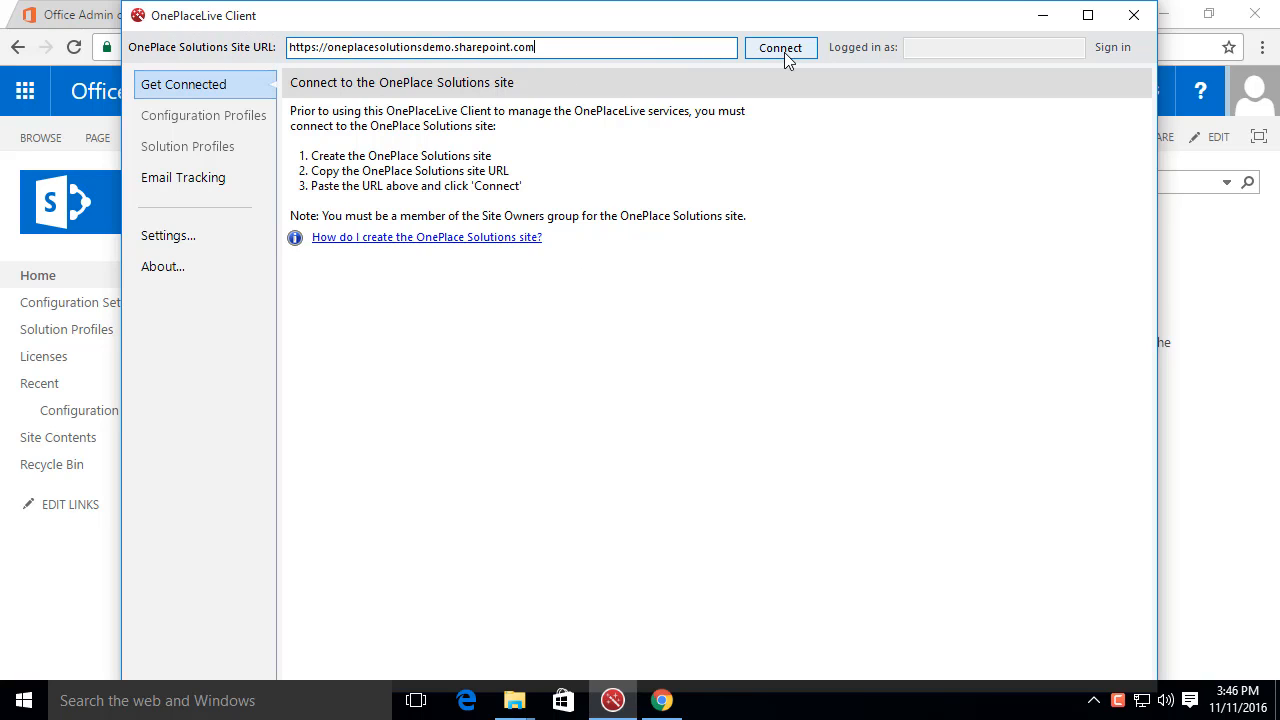
{"action": "left_click", "coordinate": [780, 47]}
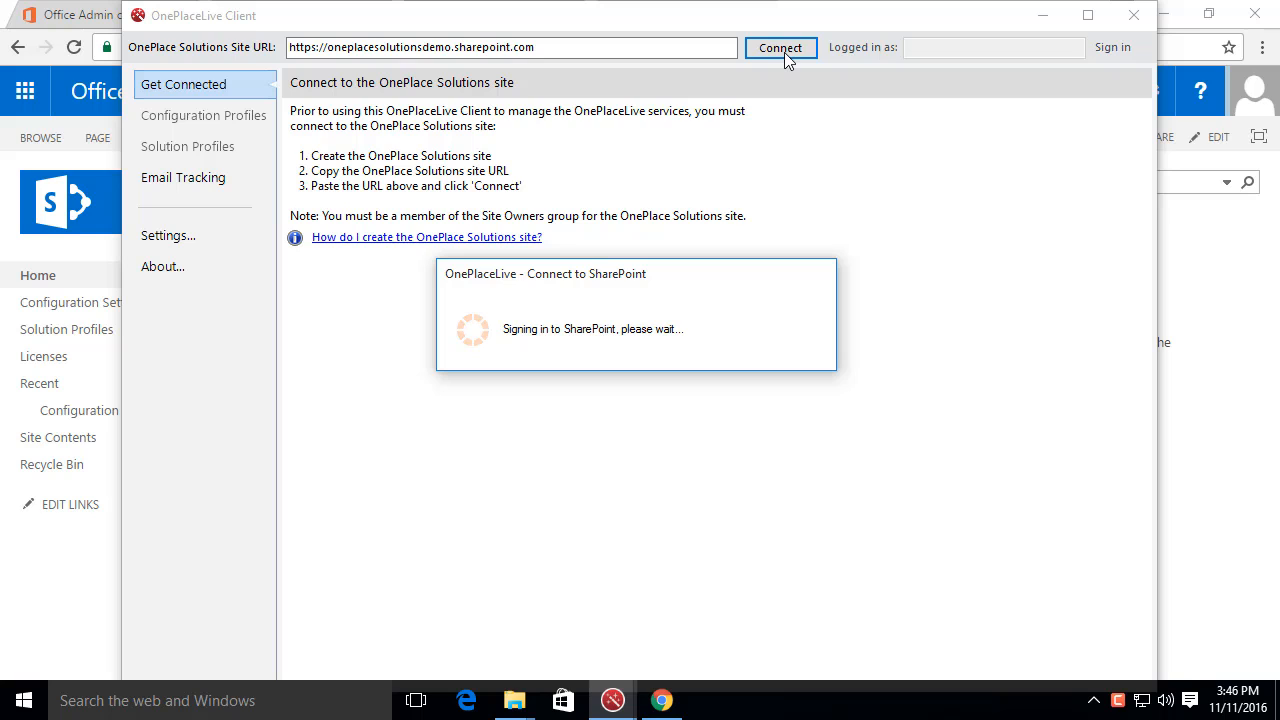